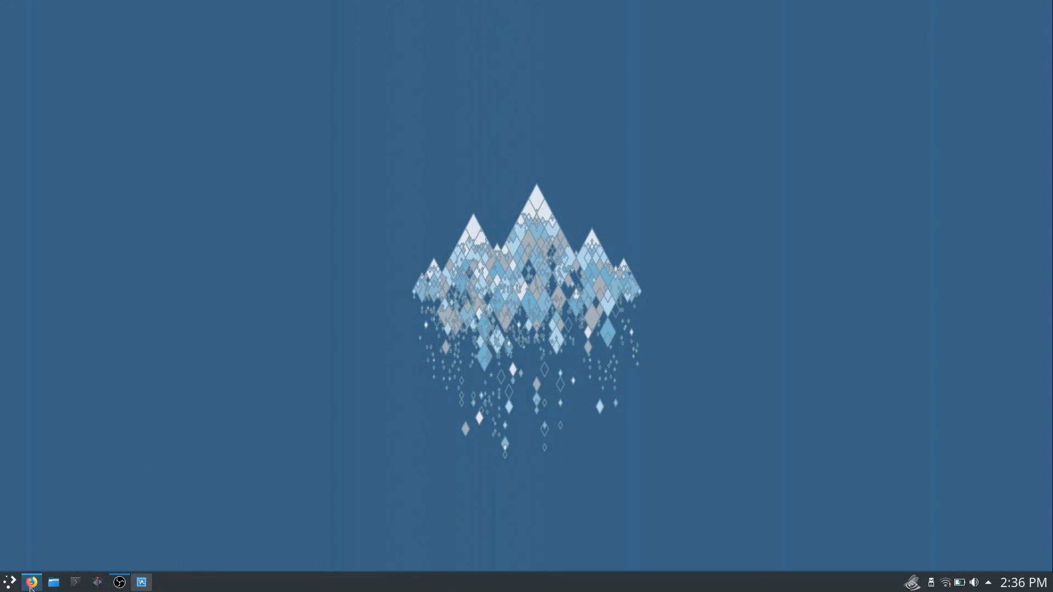
Bring up the DistroWatch page describing KDE neon in Firefox.
{"action": "left_click", "coordinate": [31, 581]}
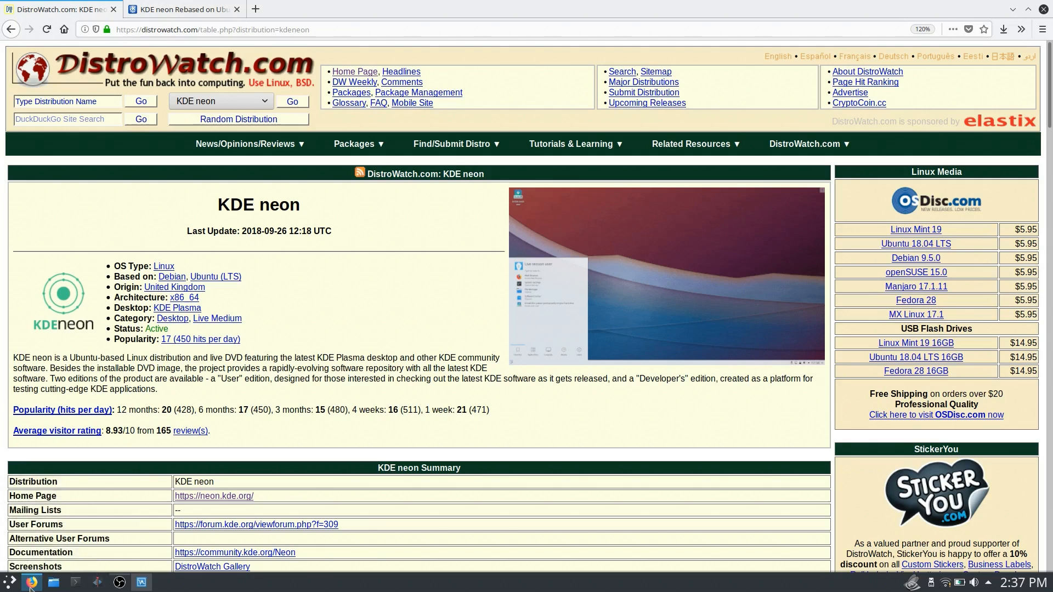
{"action": "mouse_move", "coordinate": [365, 480]}
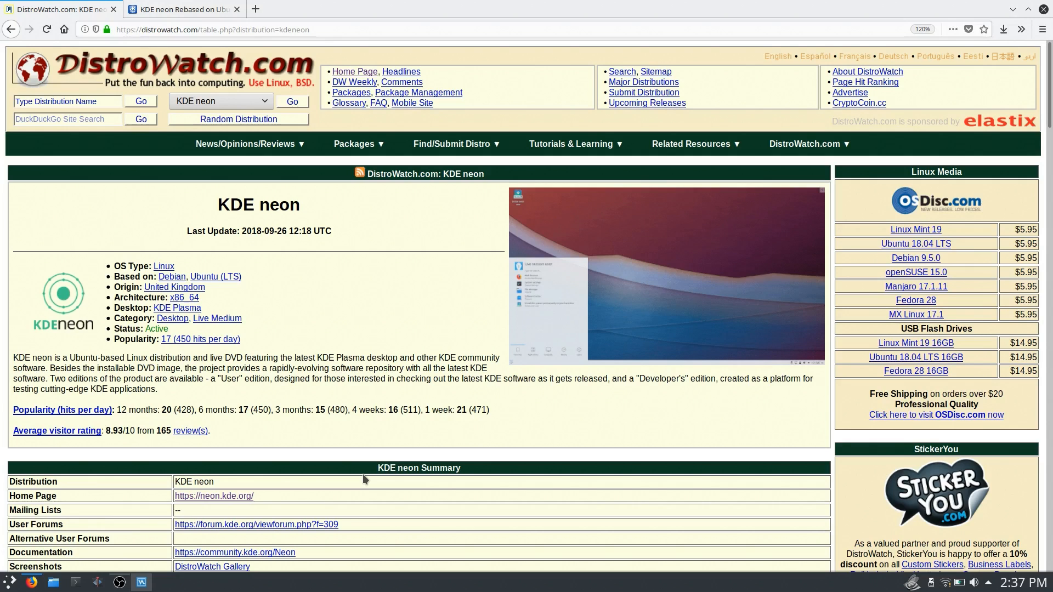
{"action": "mouse_move", "coordinate": [235, 163]}
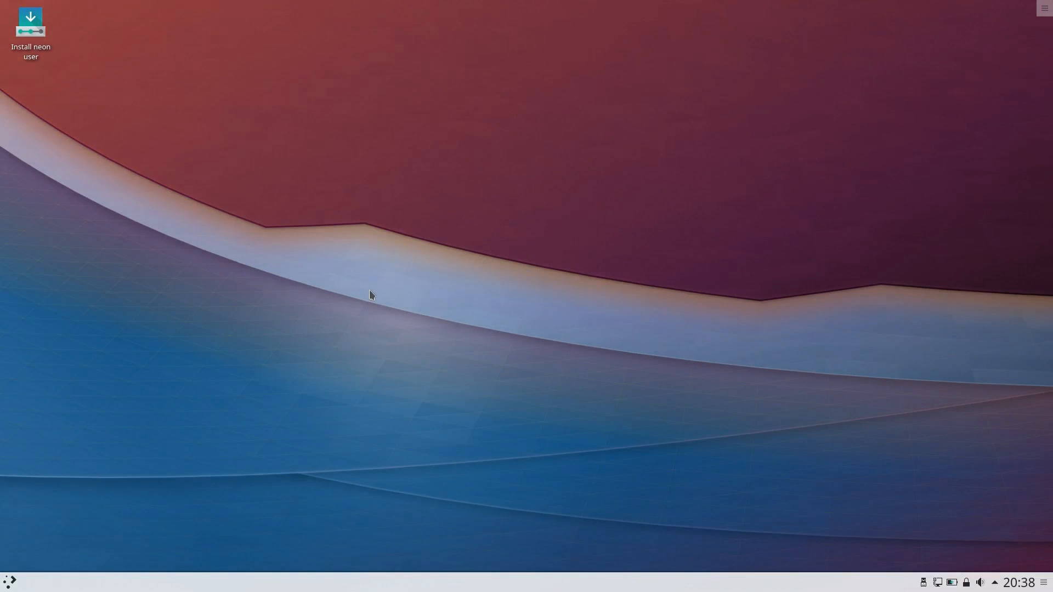
Launch Konsole by searching 'term' in the application launcher.
{"action": "left_click", "coordinate": [10, 582]}
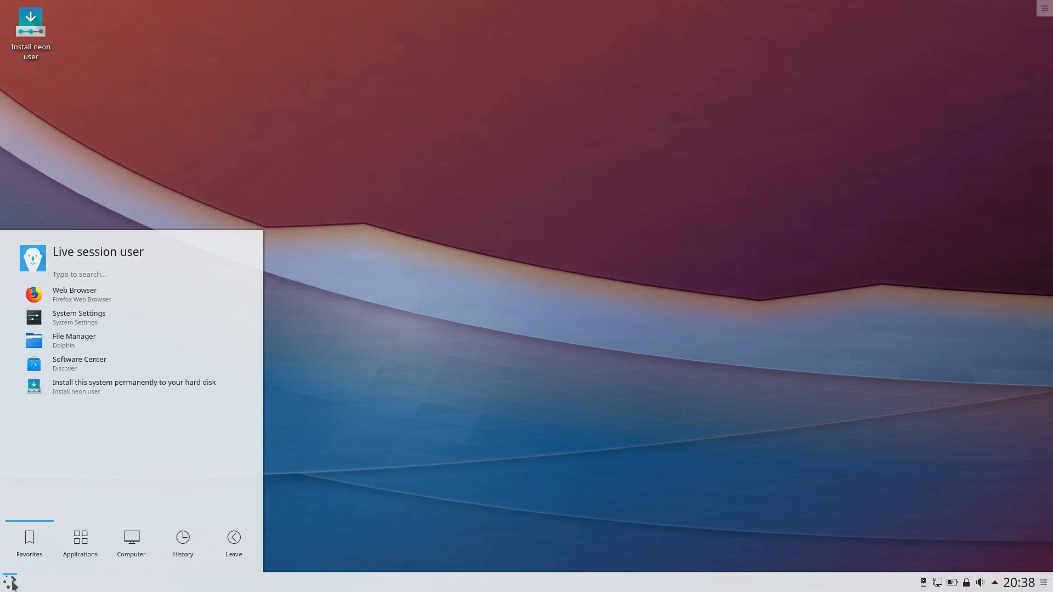
{"action": "type", "text": "t"}
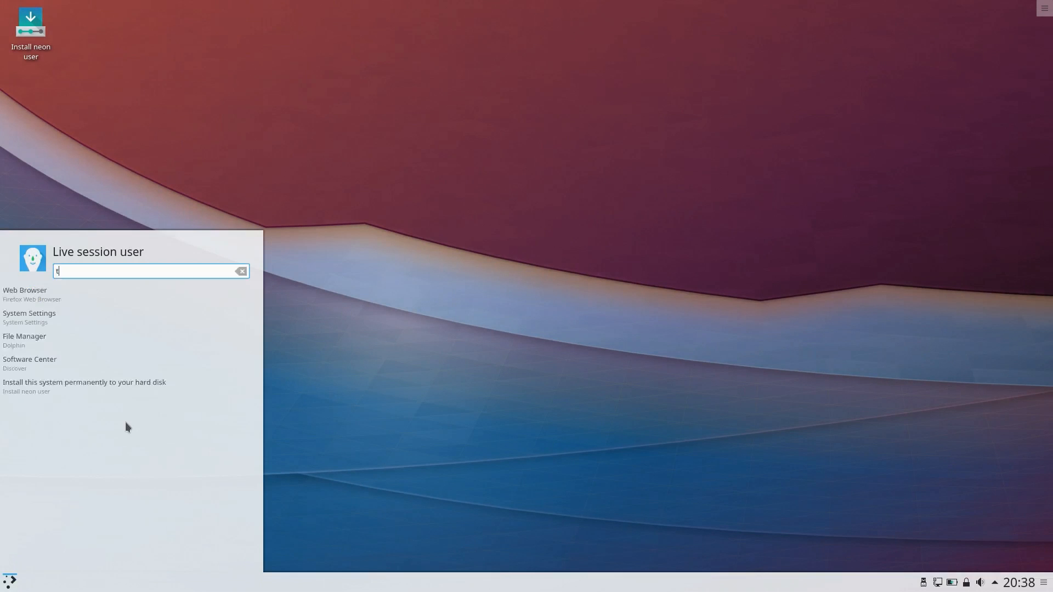
{"action": "type", "text": "erm"}
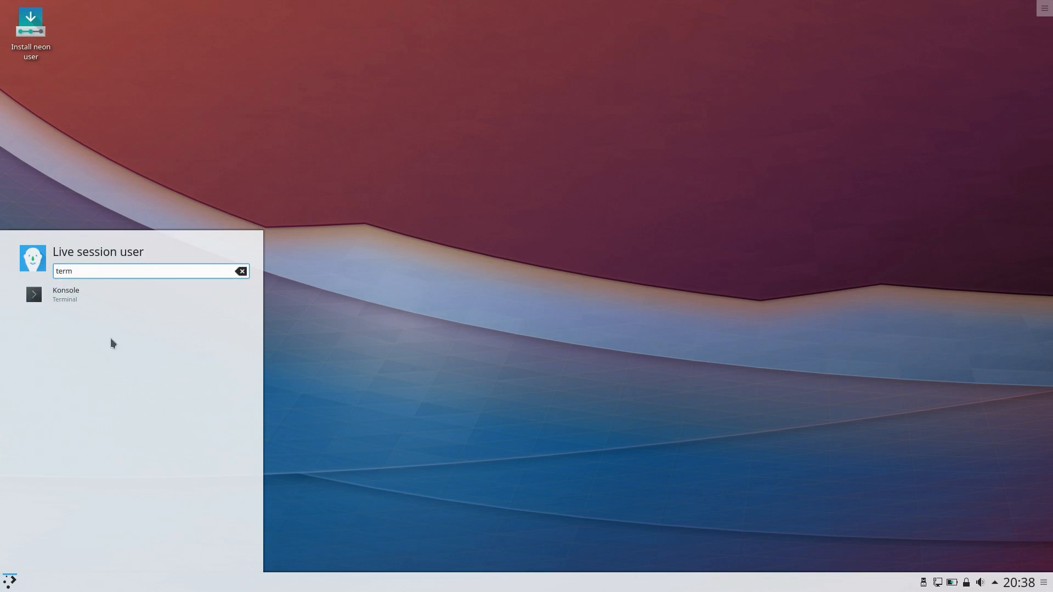
{"action": "left_click", "coordinate": [66, 294]}
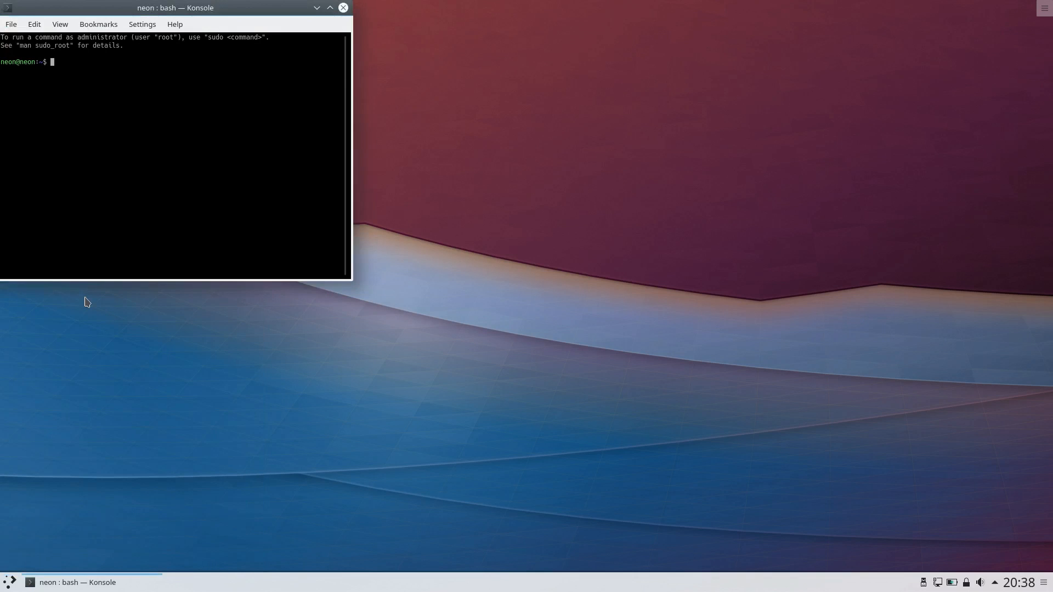
Run top and quit it, then show kernel details with uname -a (4.15.0-34).
{"action": "type", "text": "top"}
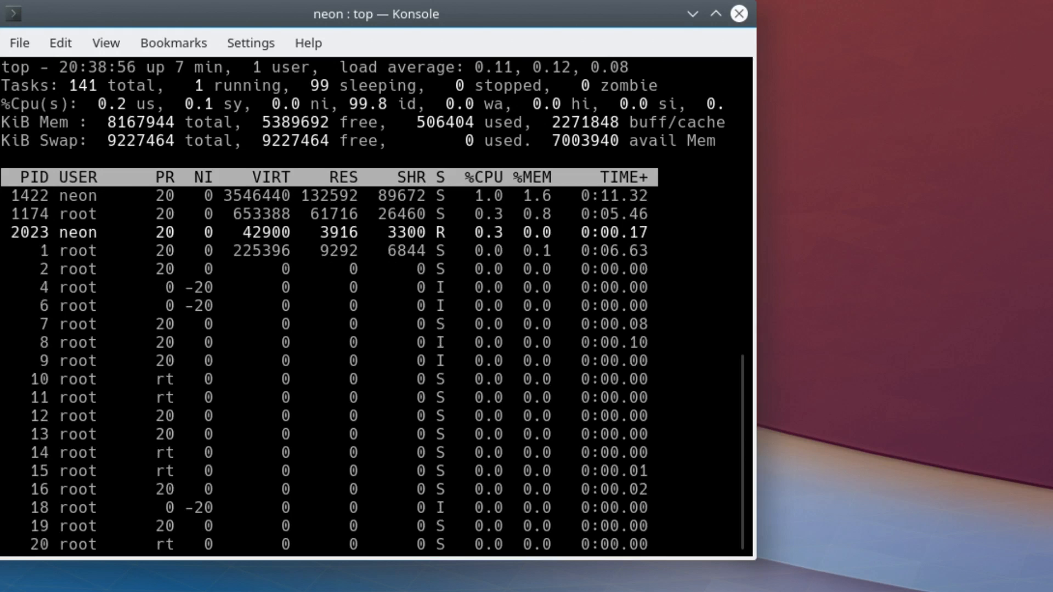
{"action": "key", "text": "q"}
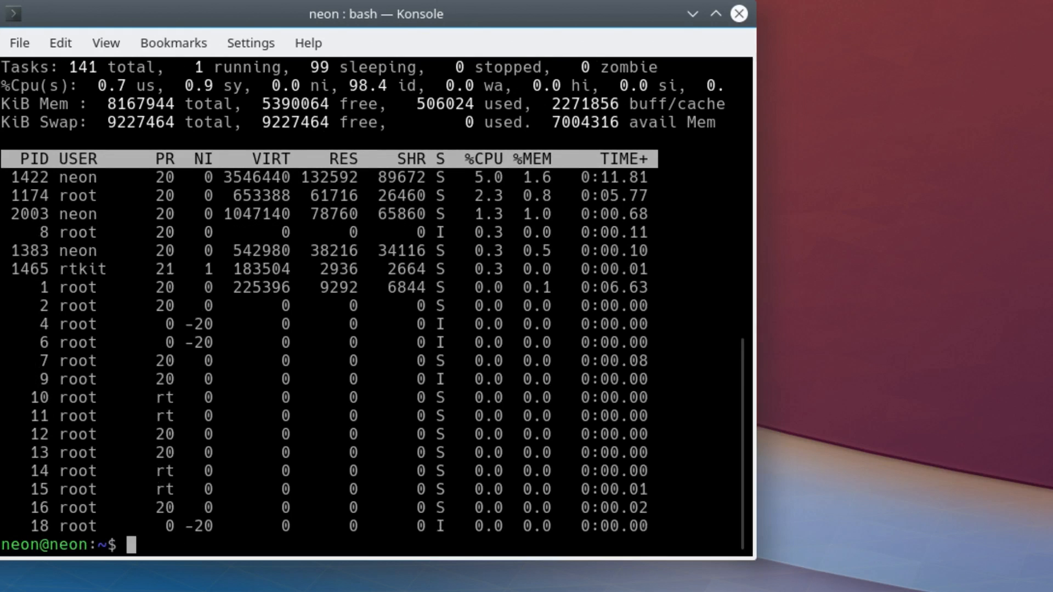
{"action": "type", "text": "uname 0"}
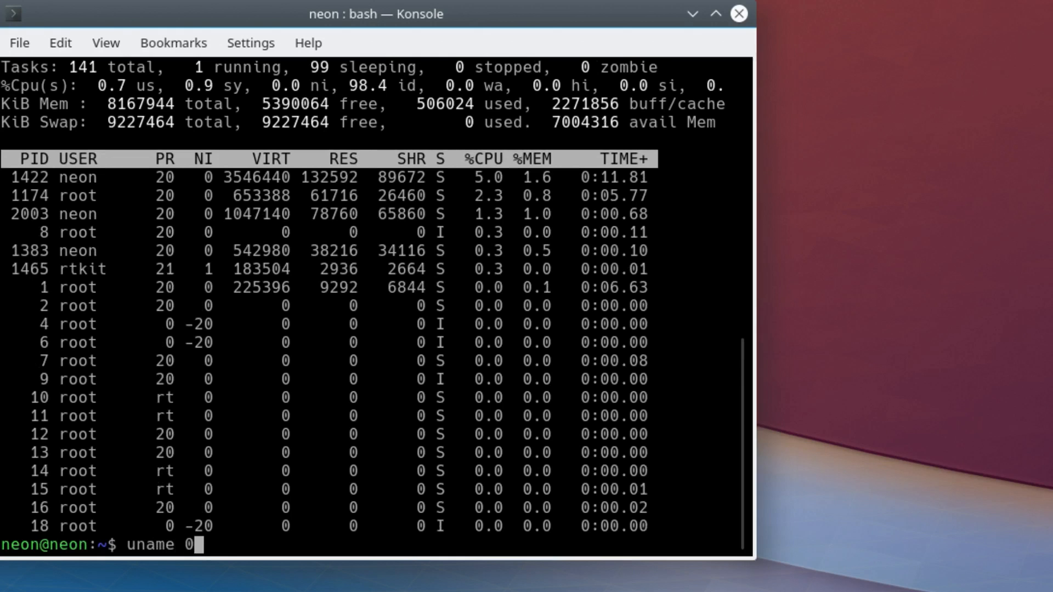
{"action": "type", "text": "-a"}
{"action": "key", "text": "Return"}
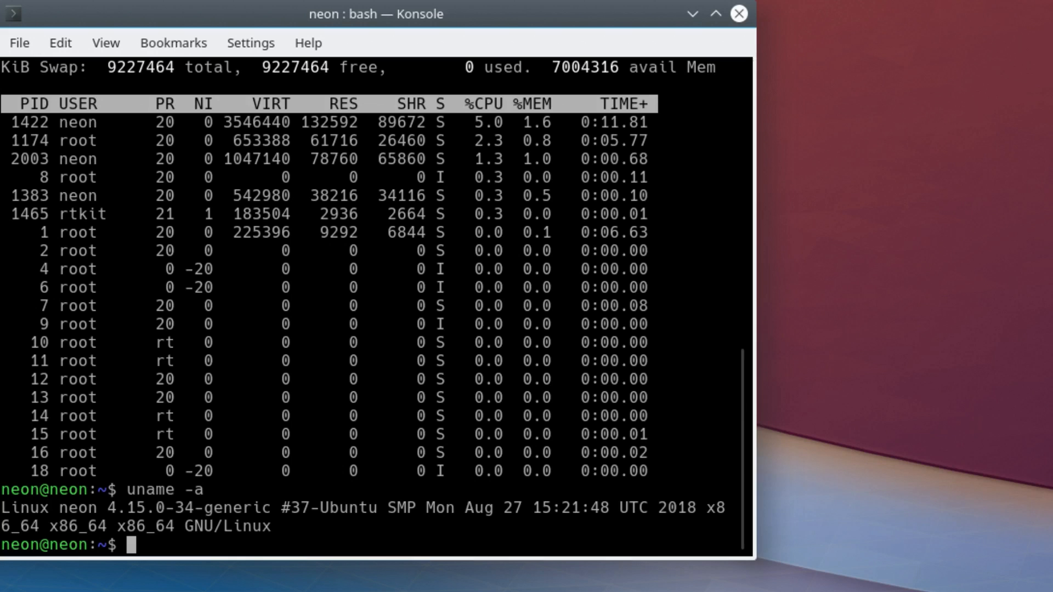
Go to /etc/apt/sources.list.d/, list it and load neon.list in nano.
{"action": "type", "text": "cd"}
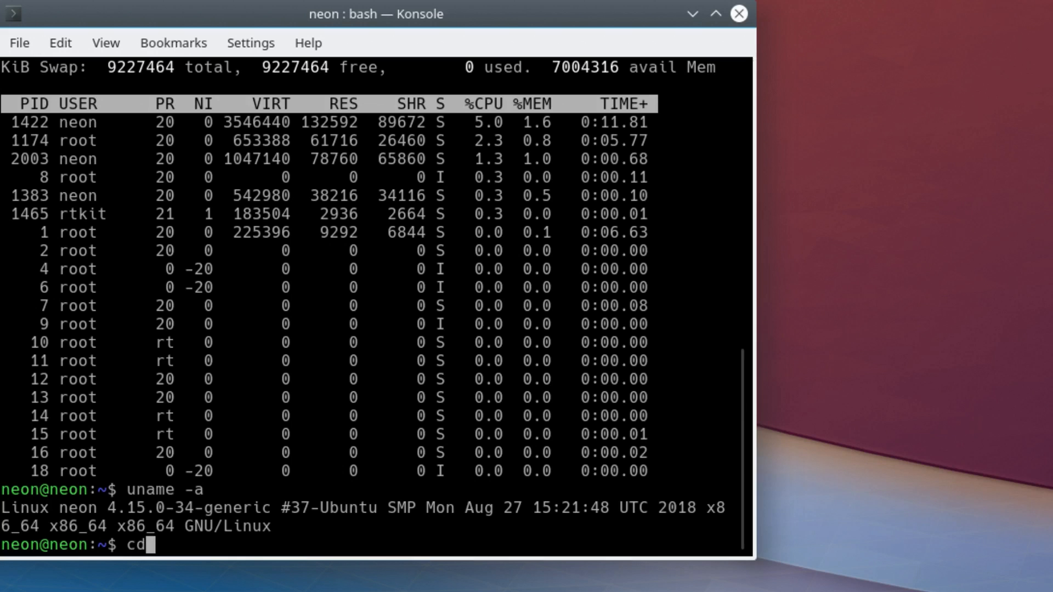
{"action": "type", "text": "/etc/"}
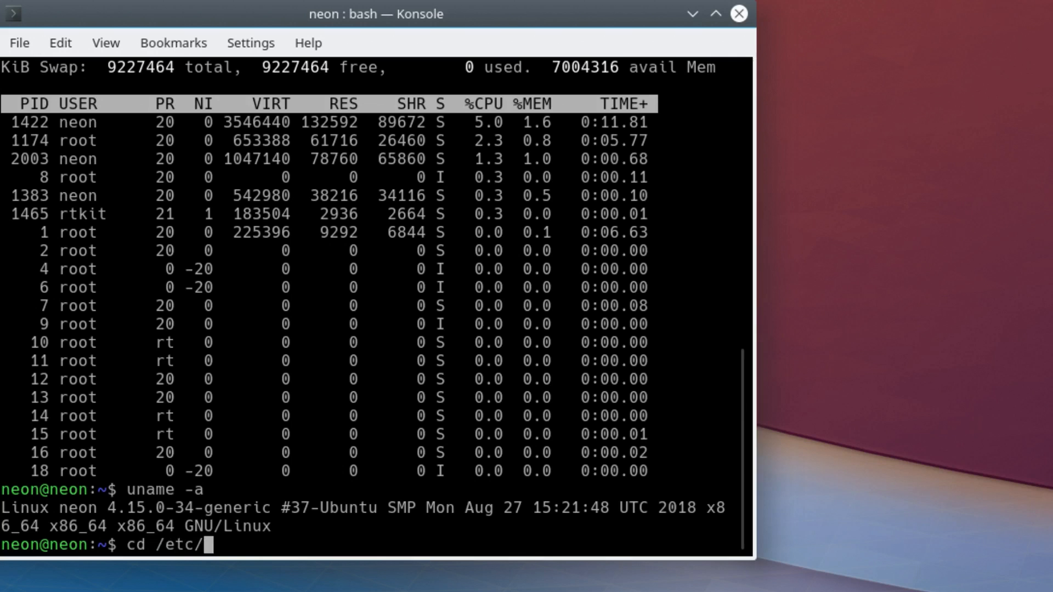
{"action": "type", "text": "apt/sources.list.d/"}
{"action": "type", "text": "ls"}
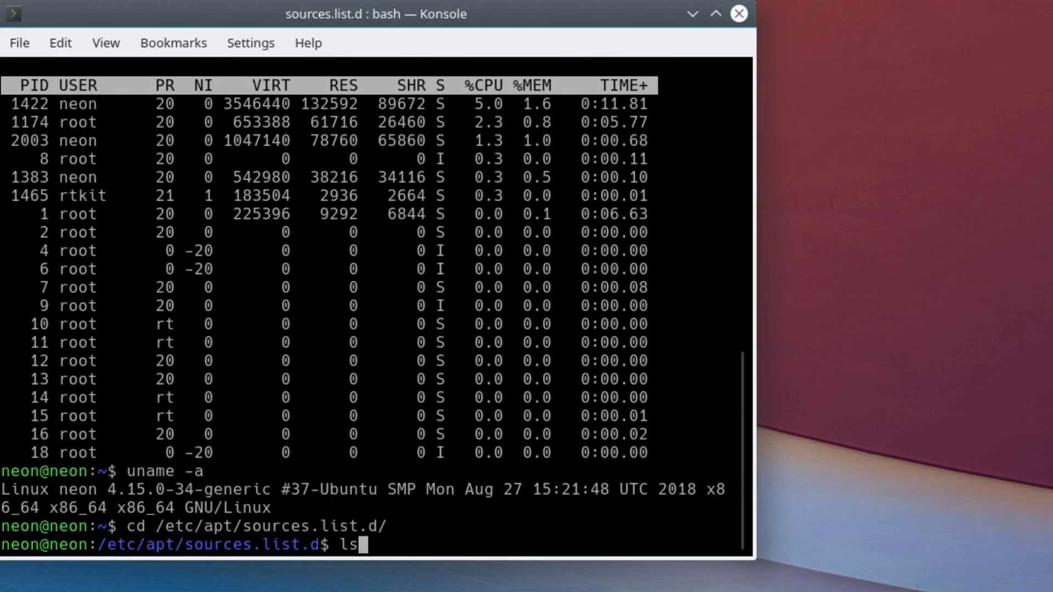
{"action": "key", "text": "Return"}
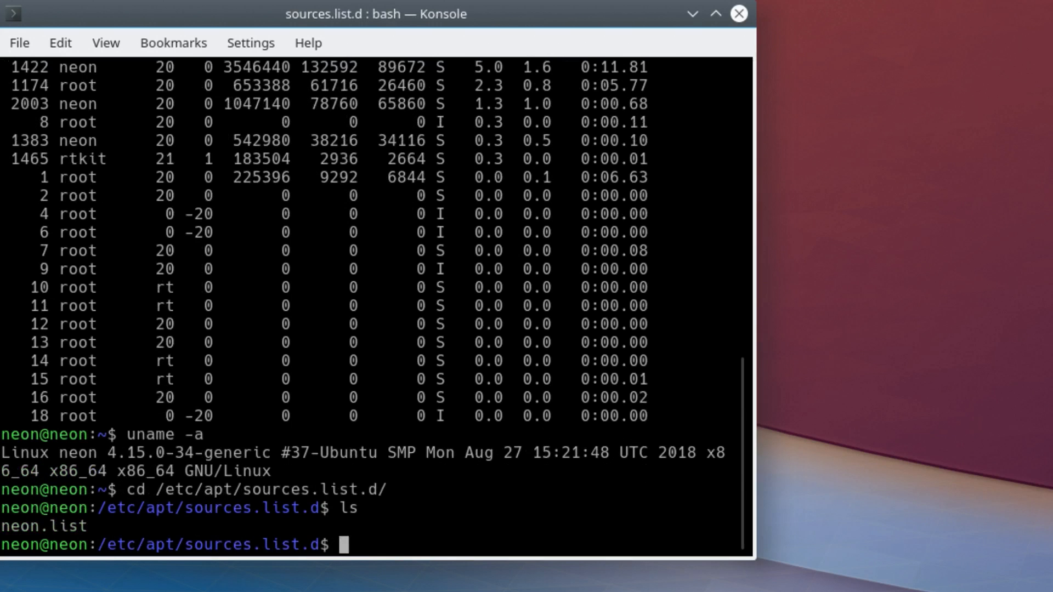
{"action": "type", "text": "nano neon.list"}
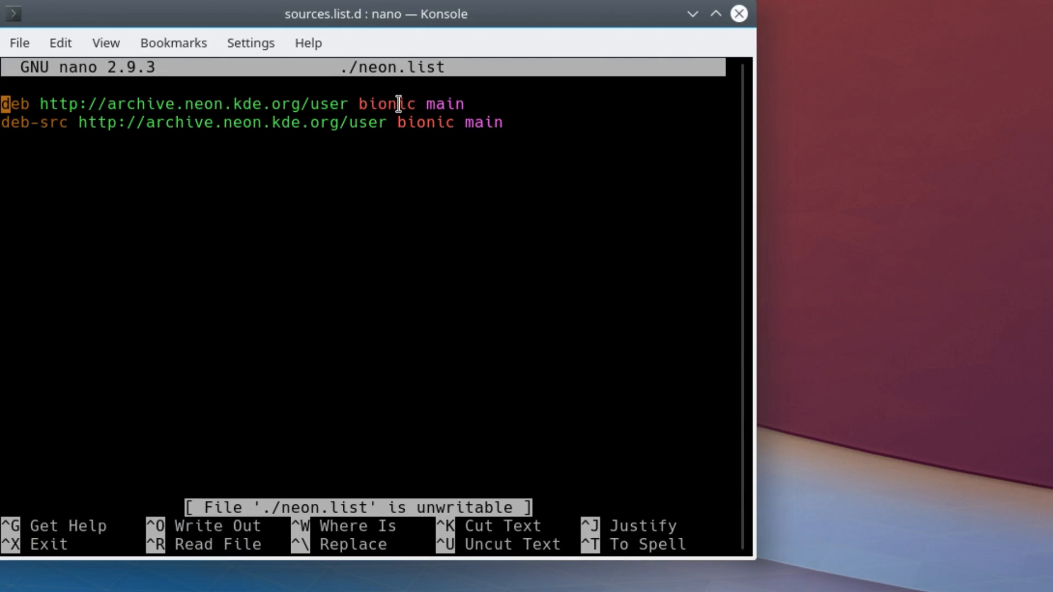
{"action": "mouse_move", "coordinate": [229, 218]}
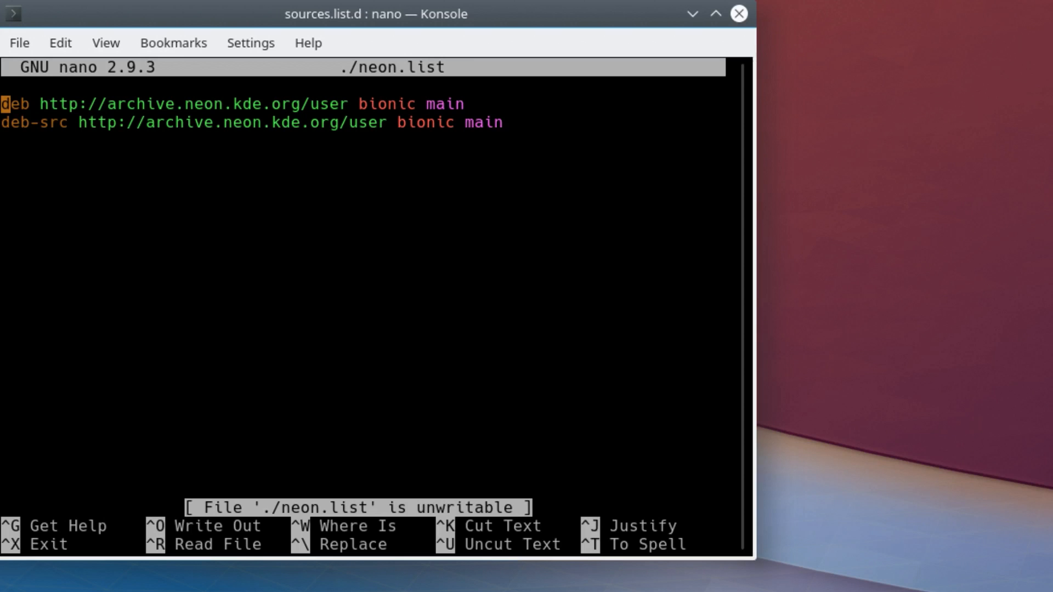
Leave nano with neon.list unchanged, returning to the Konsole shell.
{"action": "key", "text": "ctrl+x"}
{"action": "type", "text": "info"}
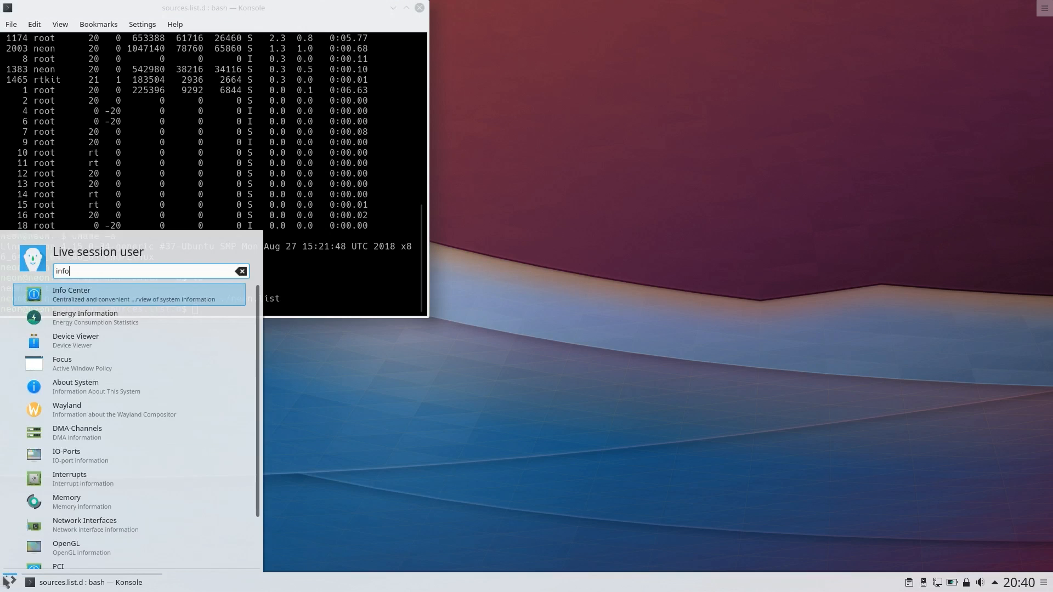
{"action": "mouse_move", "coordinate": [124, 294]}
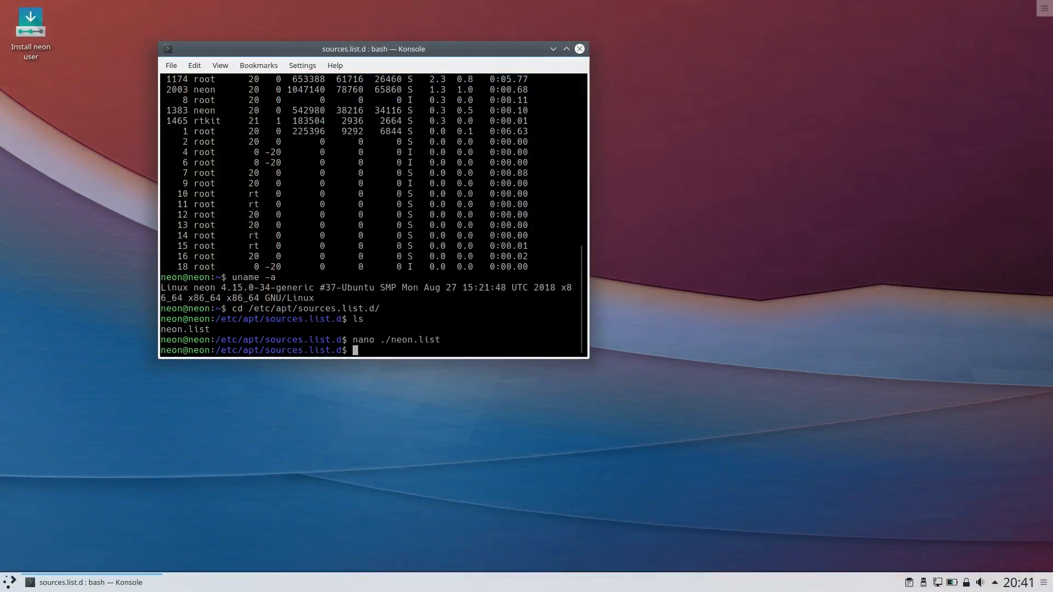
{"action": "mouse_move", "coordinate": [808, 164]}
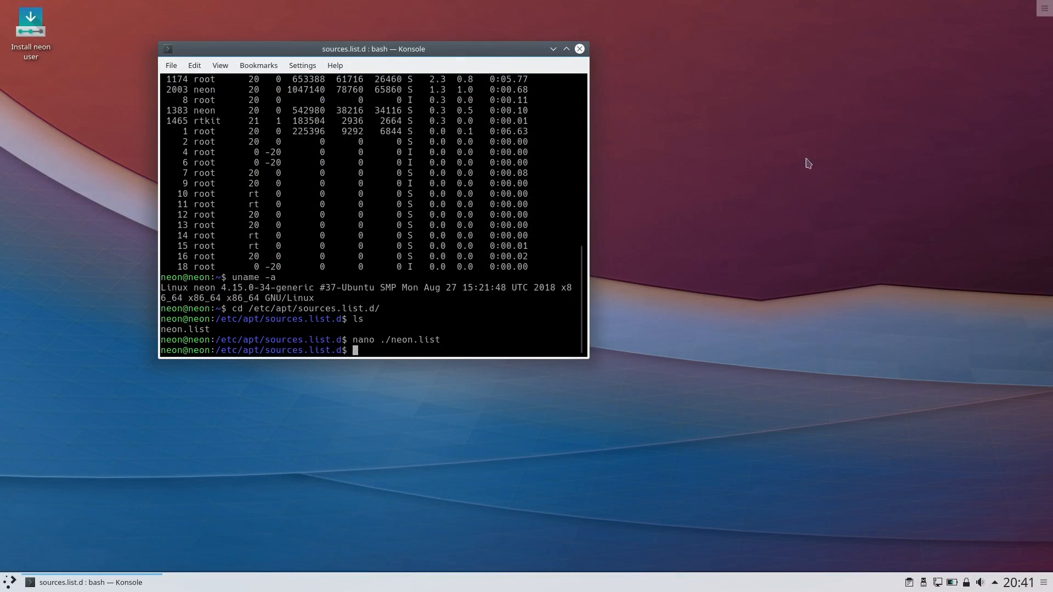
{"action": "mouse_move", "coordinate": [579, 49]}
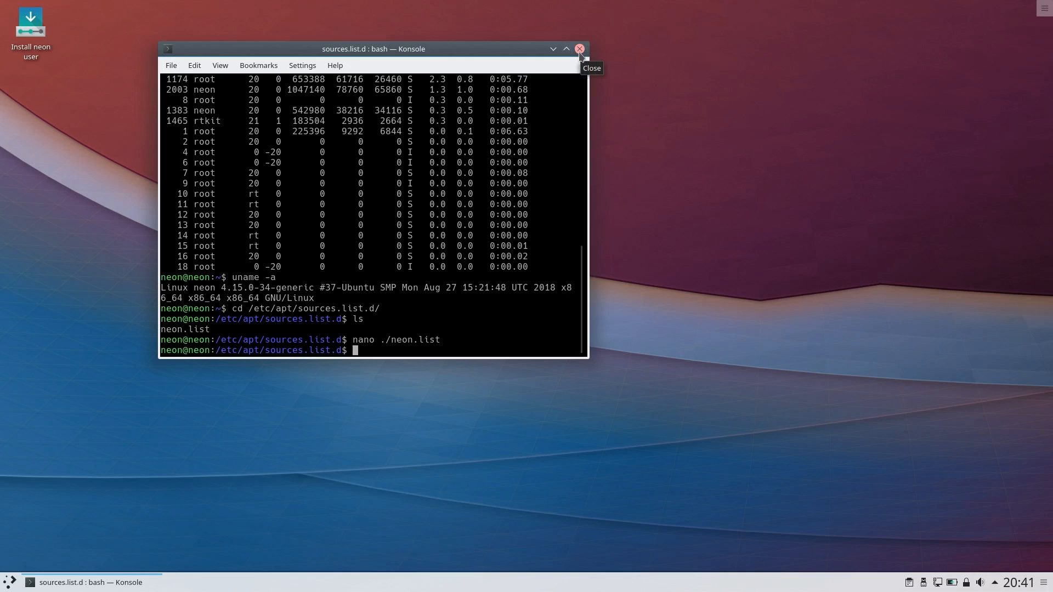
Browse launcher Applications > System and start Dolphin on the Home folder.
{"action": "left_click", "coordinate": [10, 581]}
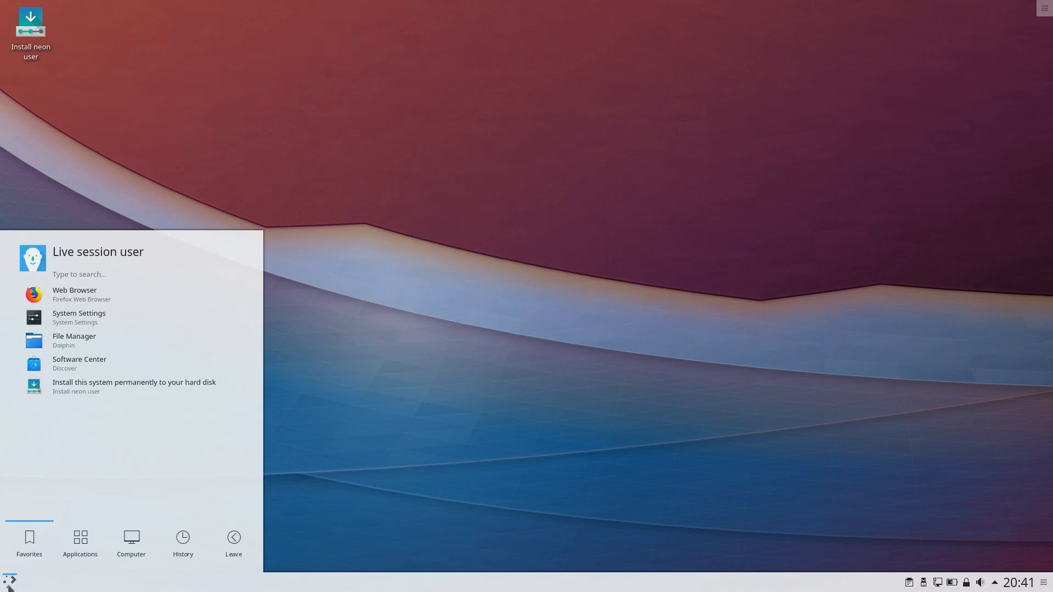
{"action": "left_click", "coordinate": [79, 544]}
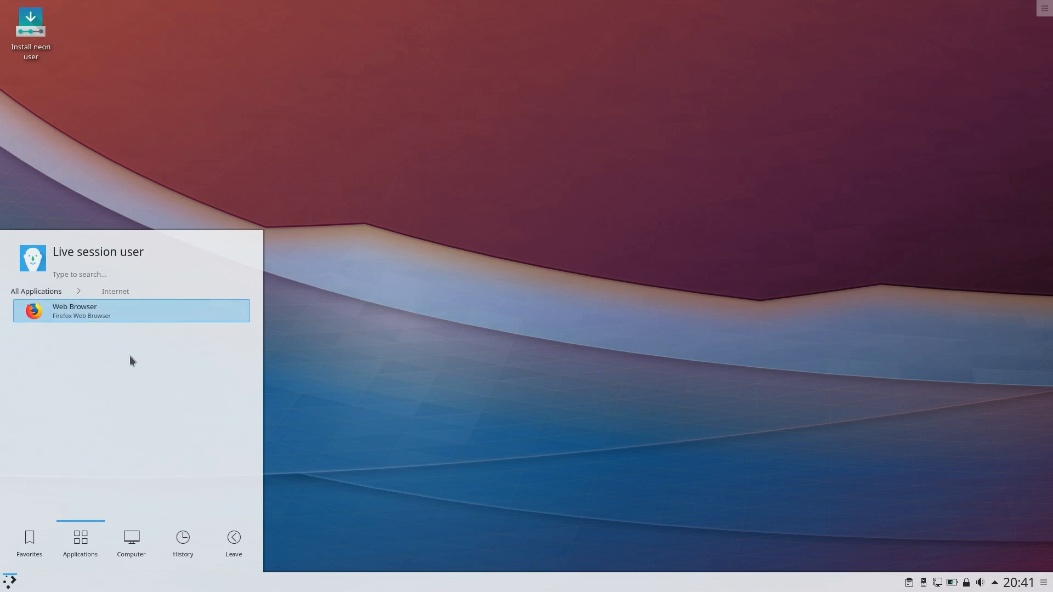
{"action": "left_click", "coordinate": [35, 290]}
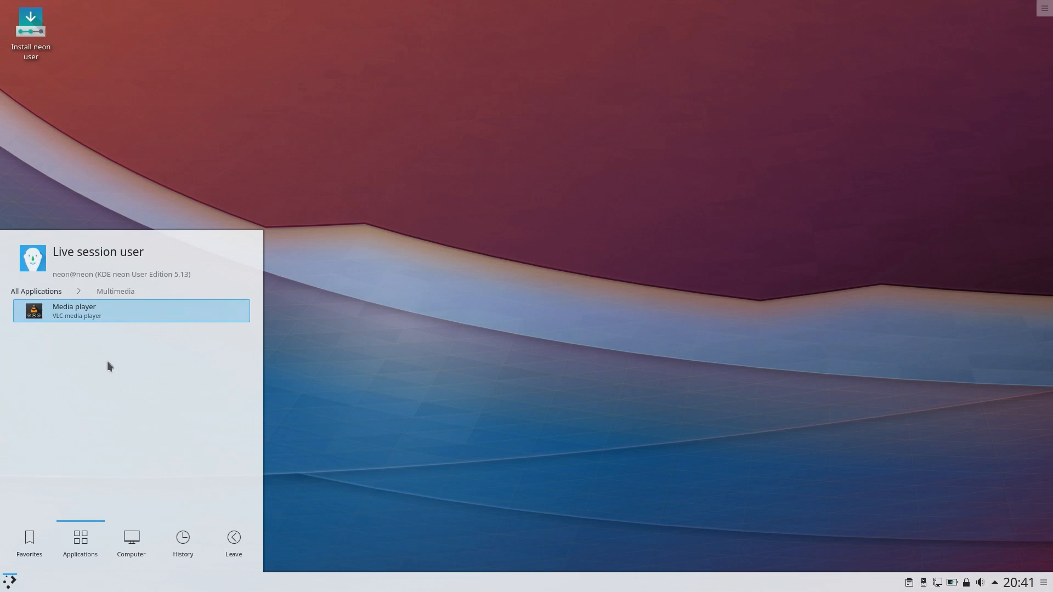
{"action": "left_click", "coordinate": [35, 290]}
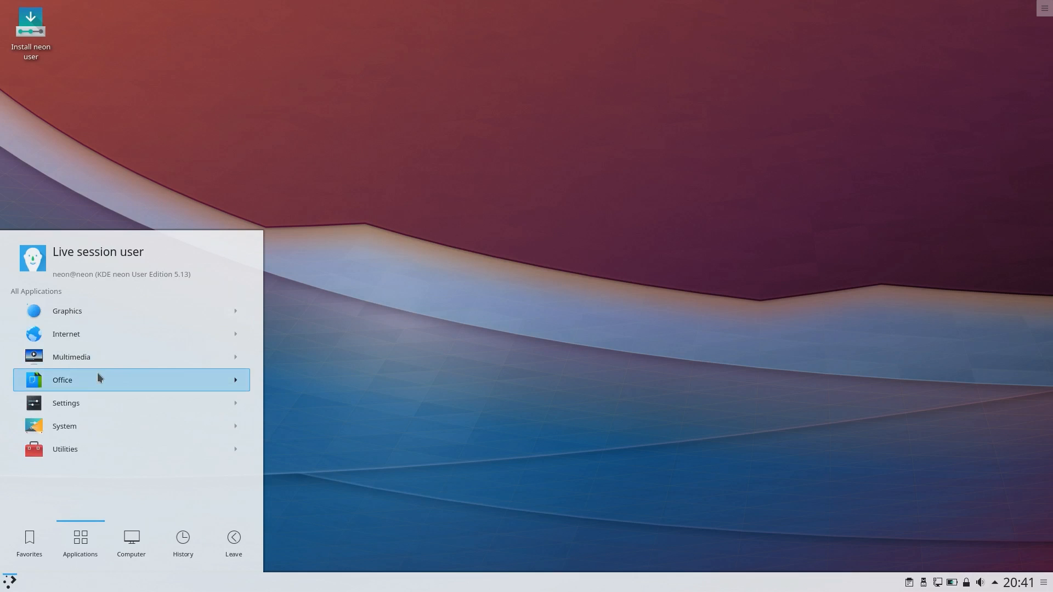
{"action": "mouse_move", "coordinate": [73, 399]}
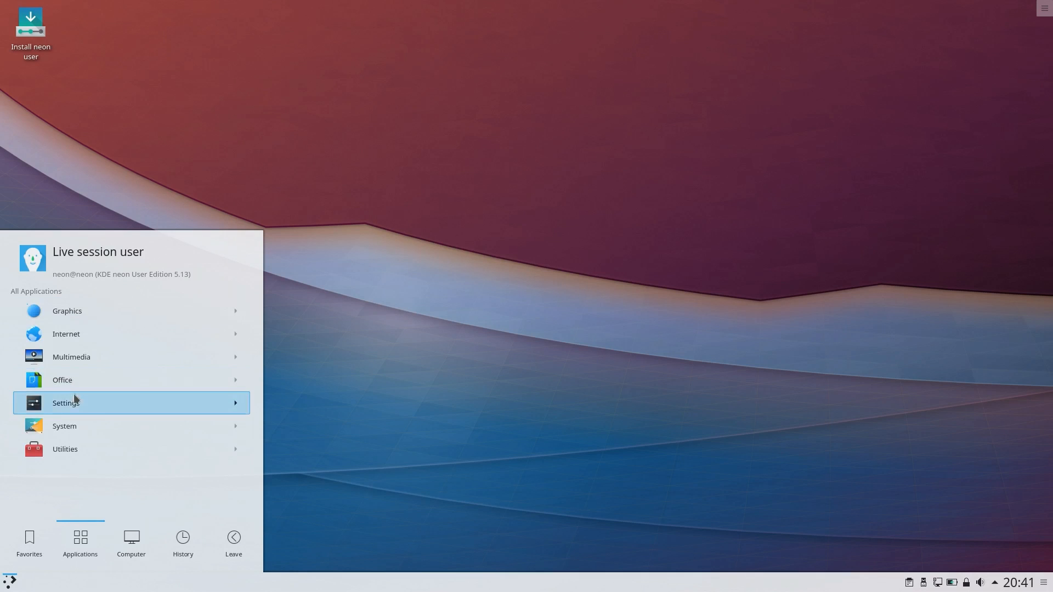
{"action": "mouse_move", "coordinate": [74, 425]}
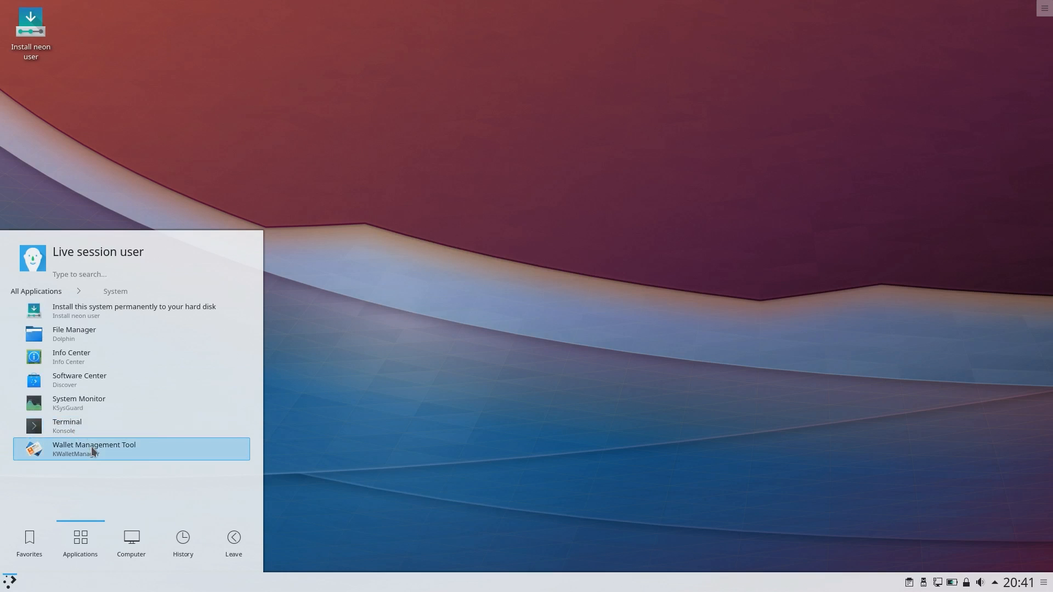
{"action": "left_click", "coordinate": [73, 334]}
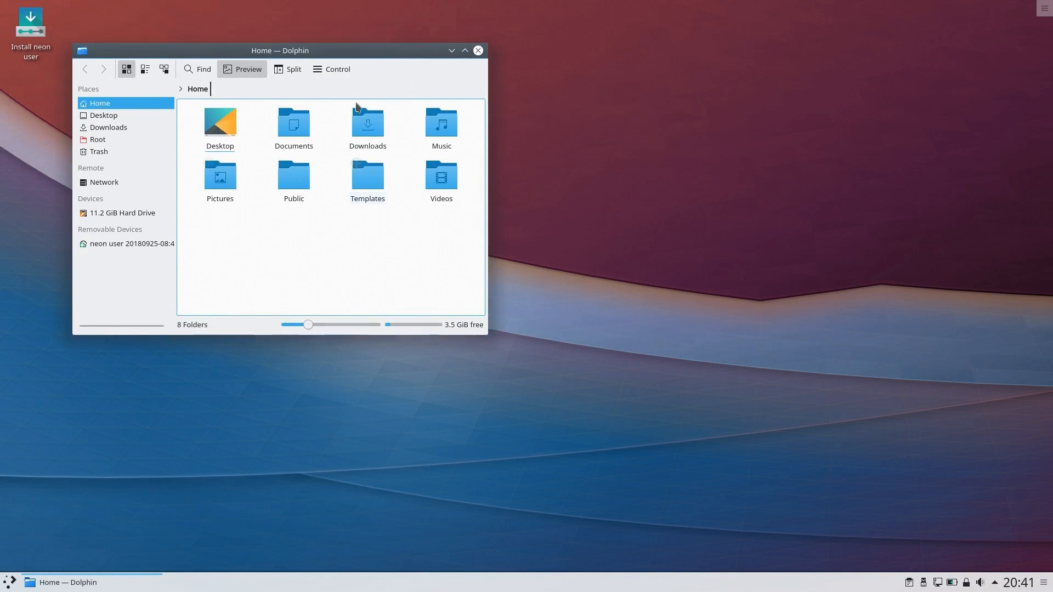
Close Dolphin and start the Install neon user installer from the desktop icon.
{"action": "left_click", "coordinate": [10, 583]}
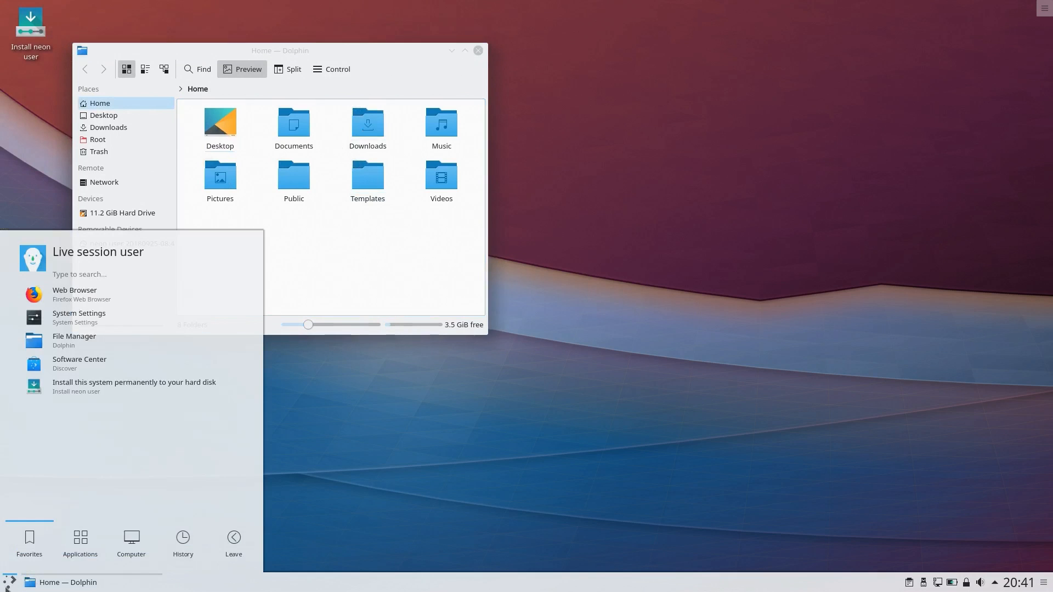
{"action": "left_click", "coordinate": [79, 544]}
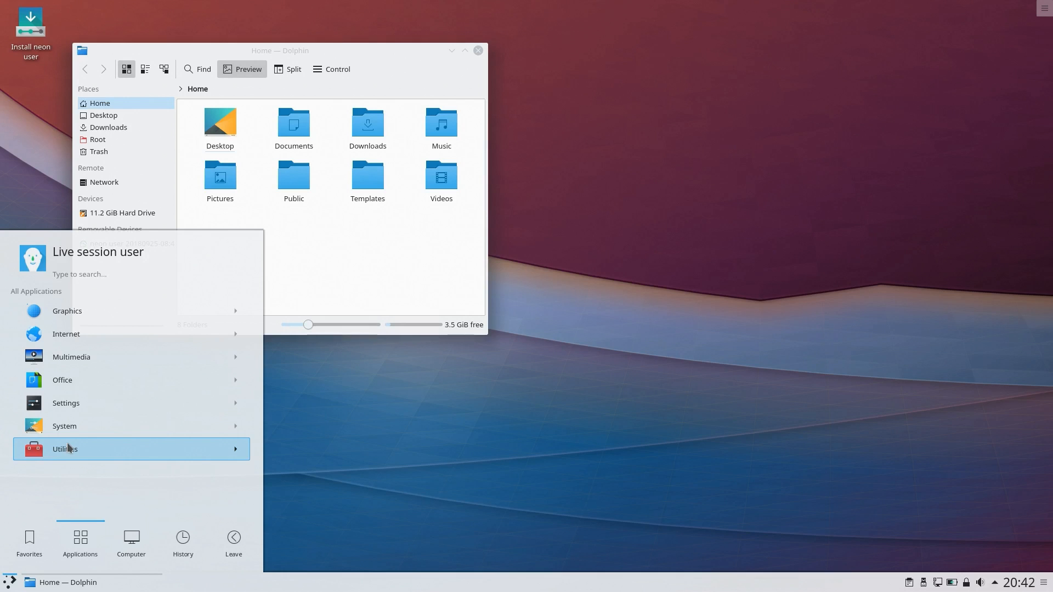
{"action": "mouse_move", "coordinate": [134, 333]}
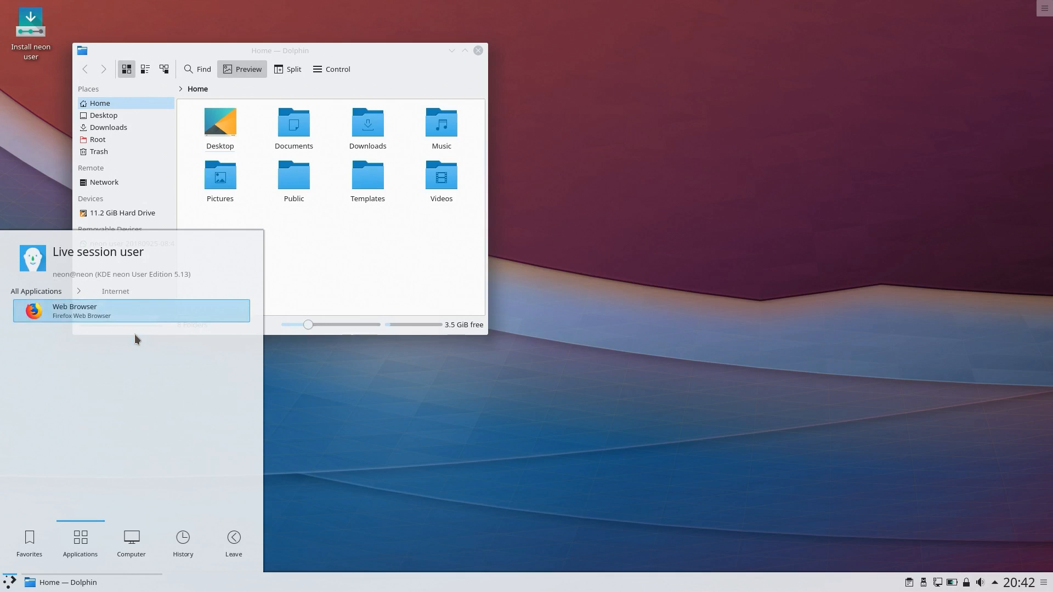
{"action": "left_click", "coordinate": [29, 540]}
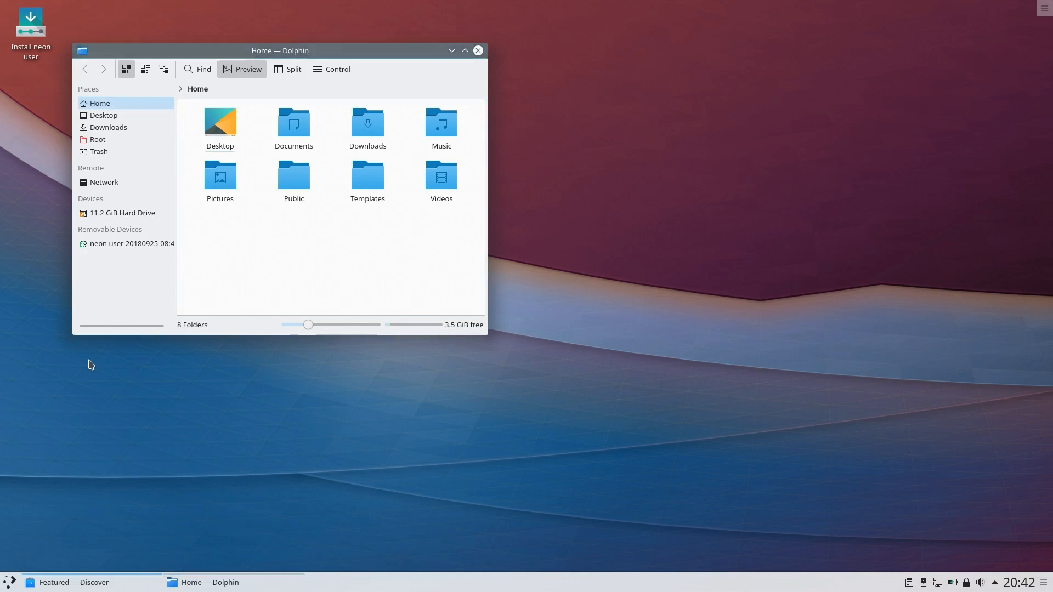
{"action": "left_click", "coordinate": [72, 582]}
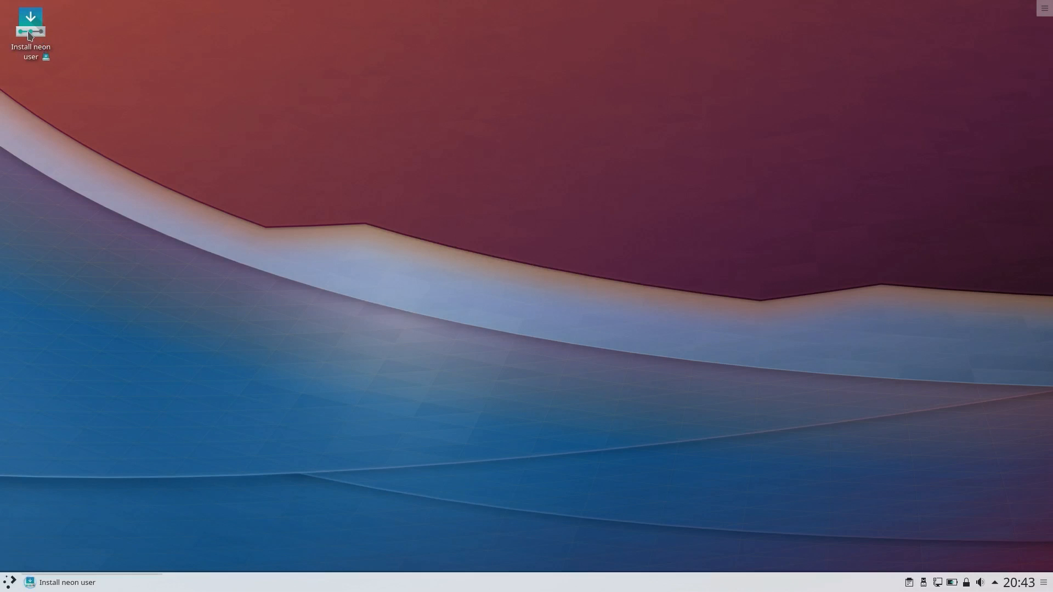
{"action": "double_click", "coordinate": [30, 26]}
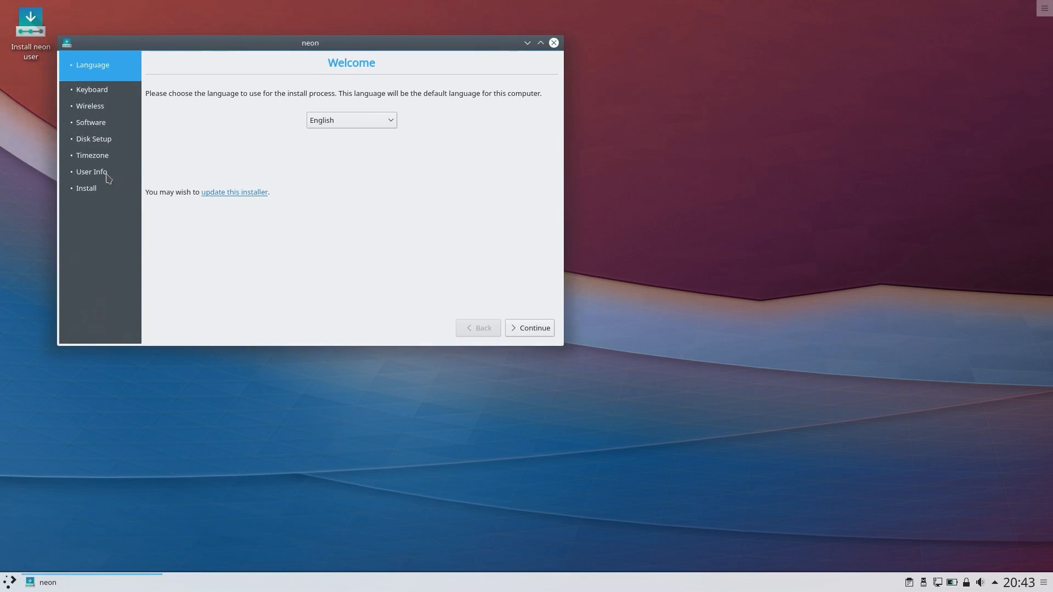
{"action": "mouse_move", "coordinate": [112, 216]}
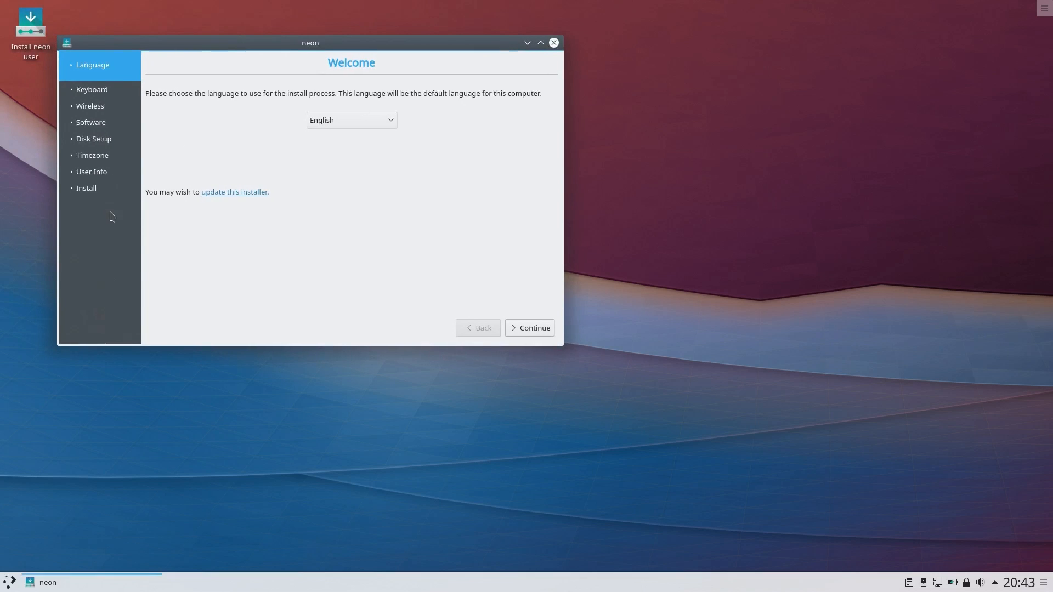
Accept English, English (US) layout and both software options up to Installation type.
{"action": "left_click", "coordinate": [533, 328]}
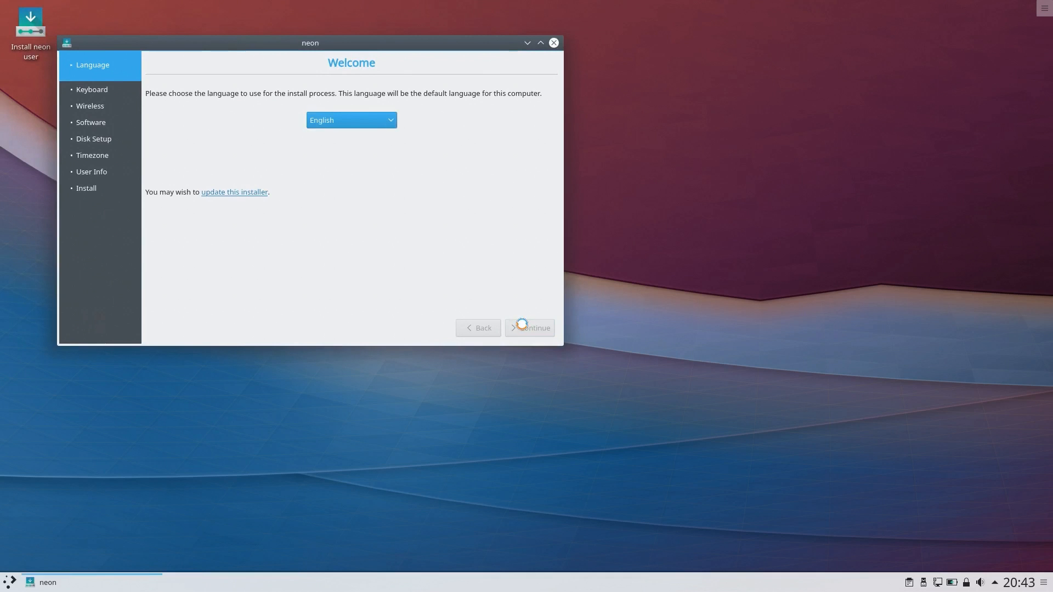
{"action": "left_click", "coordinate": [530, 328]}
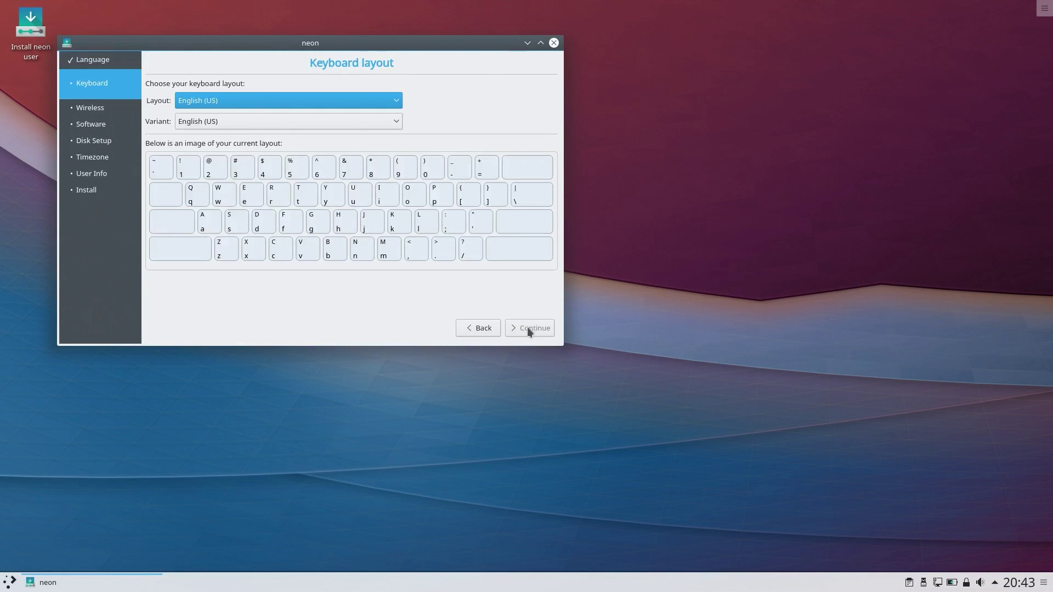
{"action": "left_click", "coordinate": [534, 328]}
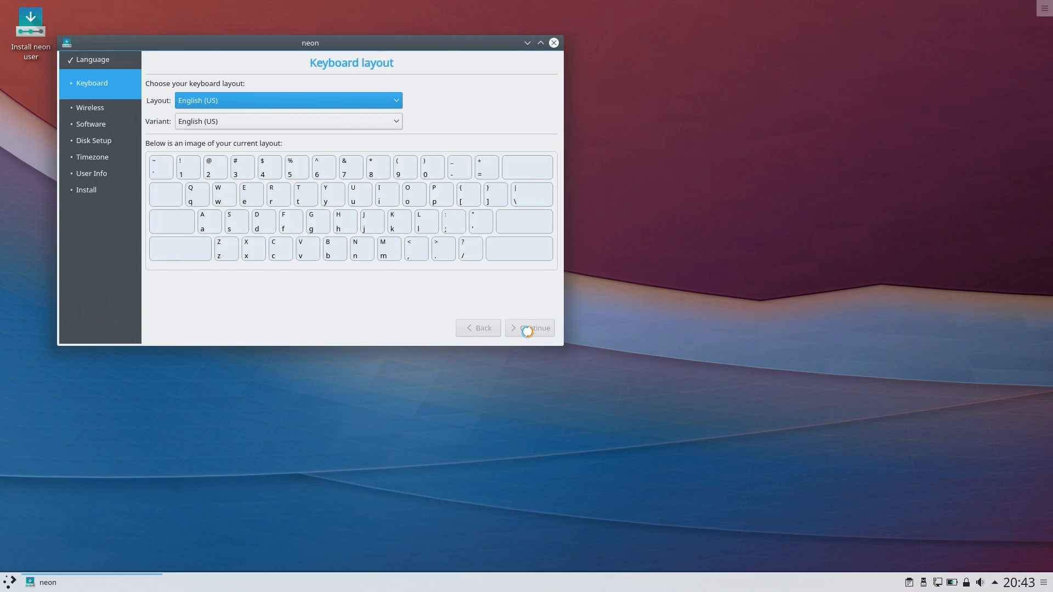
{"action": "left_click", "coordinate": [528, 328]}
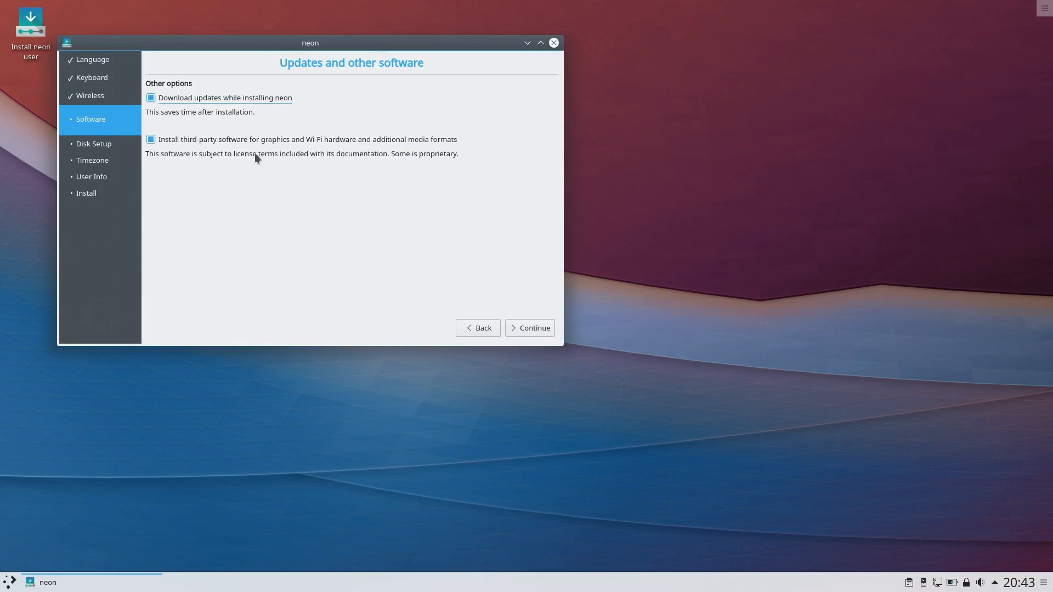
{"action": "mouse_move", "coordinate": [513, 328]}
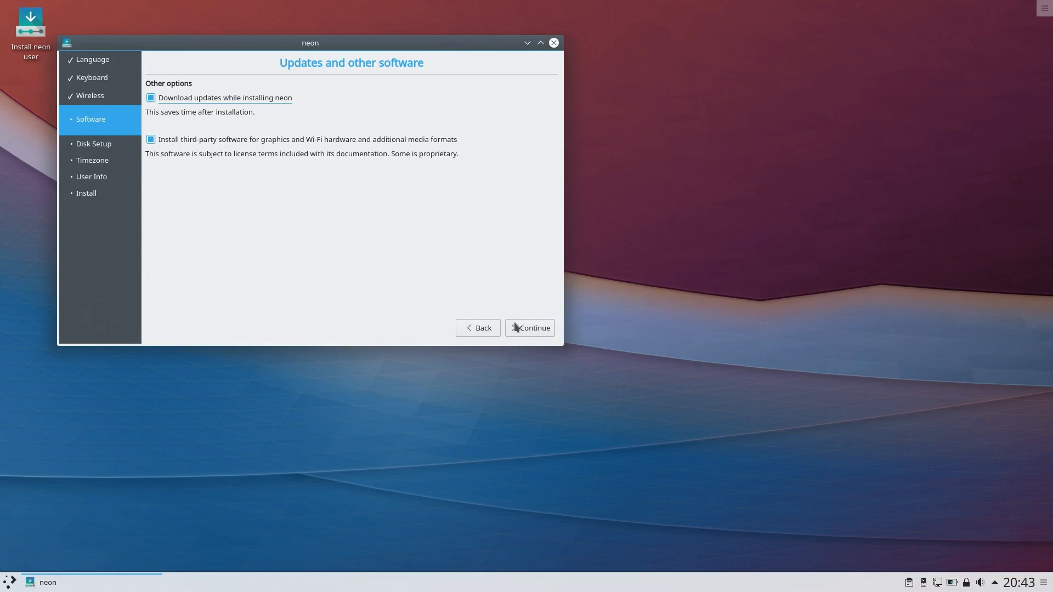
{"action": "left_click", "coordinate": [534, 328]}
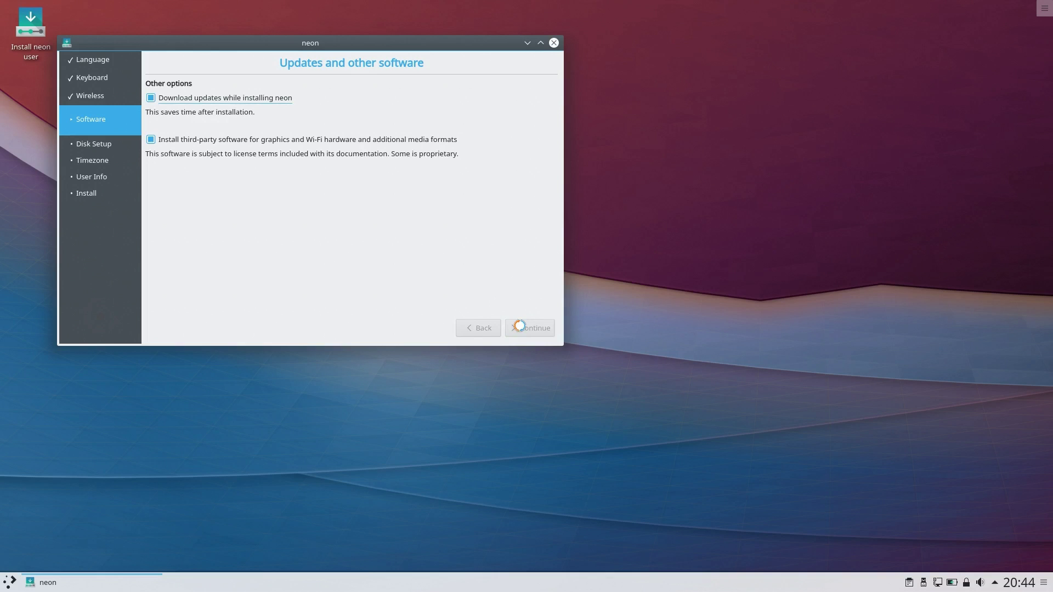
{"action": "left_click", "coordinate": [530, 328]}
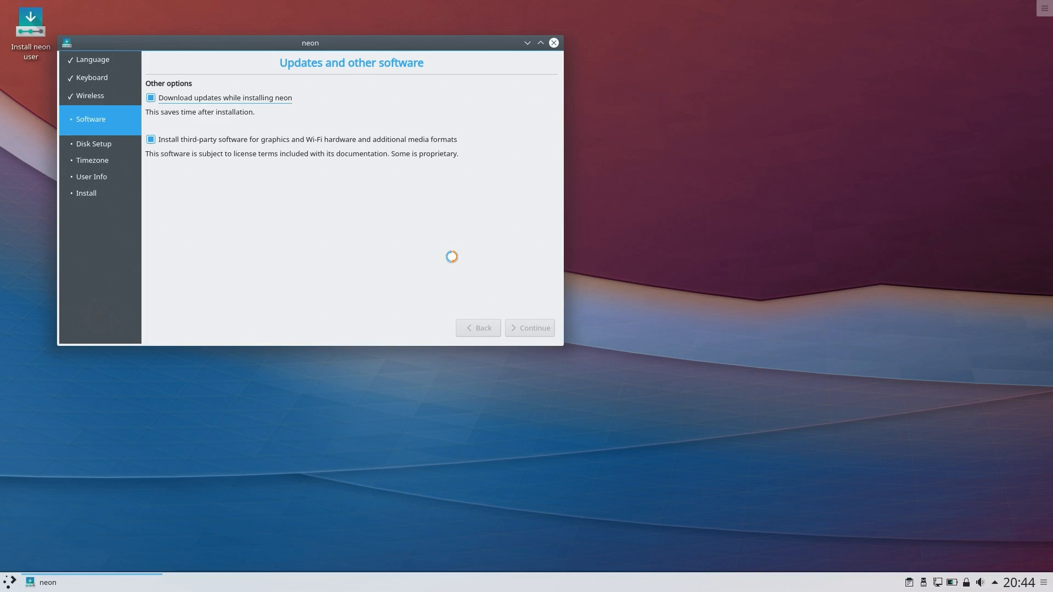
{"action": "left_click", "coordinate": [529, 328]}
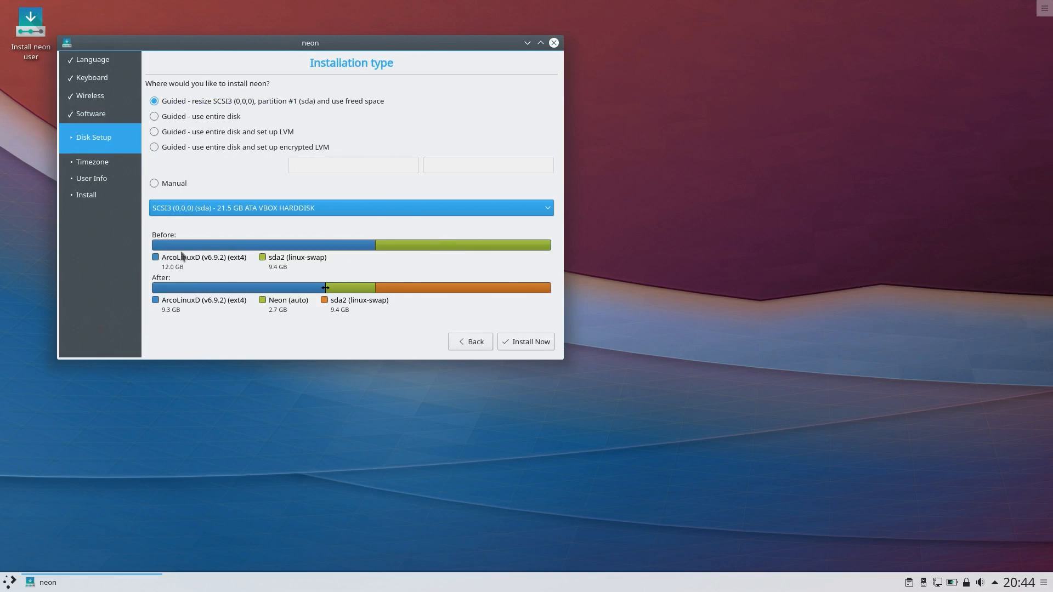
{"action": "mouse_move", "coordinate": [146, 119]}
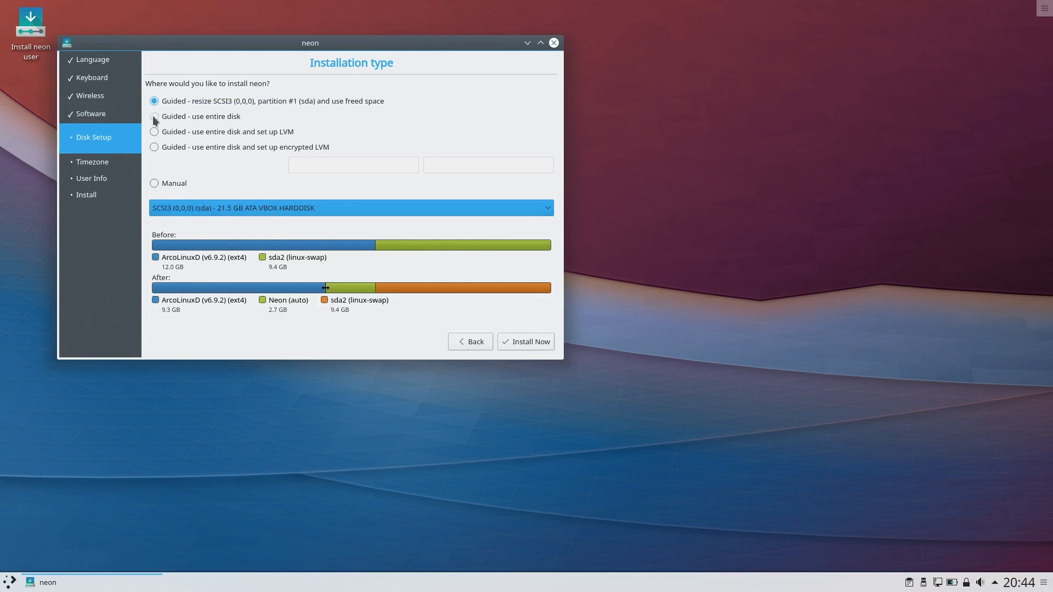
Choose 'Guided - use entire disk' on the 21.5 GB disk and run Install Now.
{"action": "left_click", "coordinate": [155, 116]}
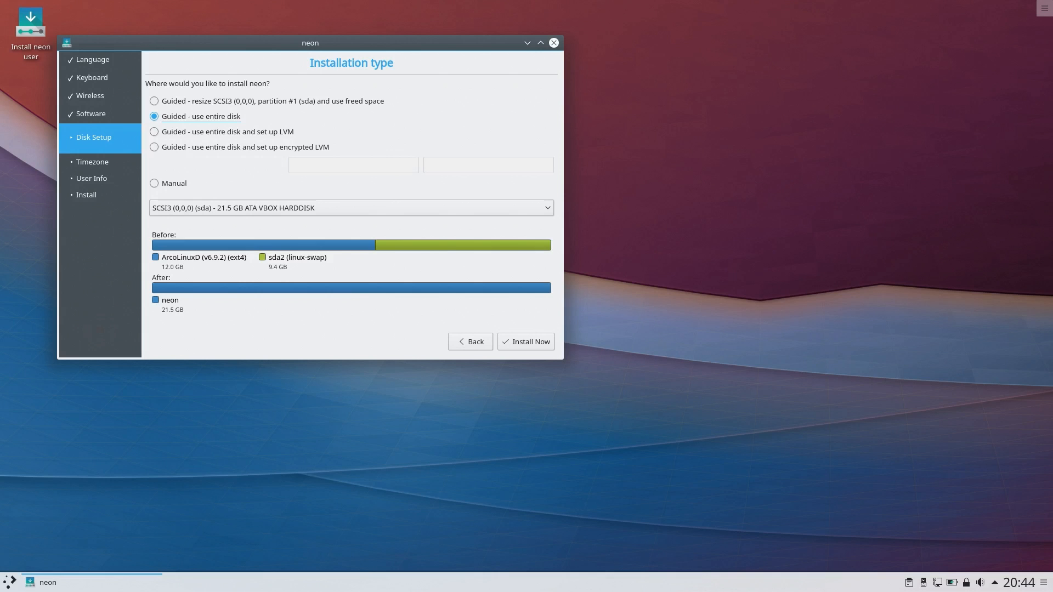
{"action": "left_click", "coordinate": [525, 341]}
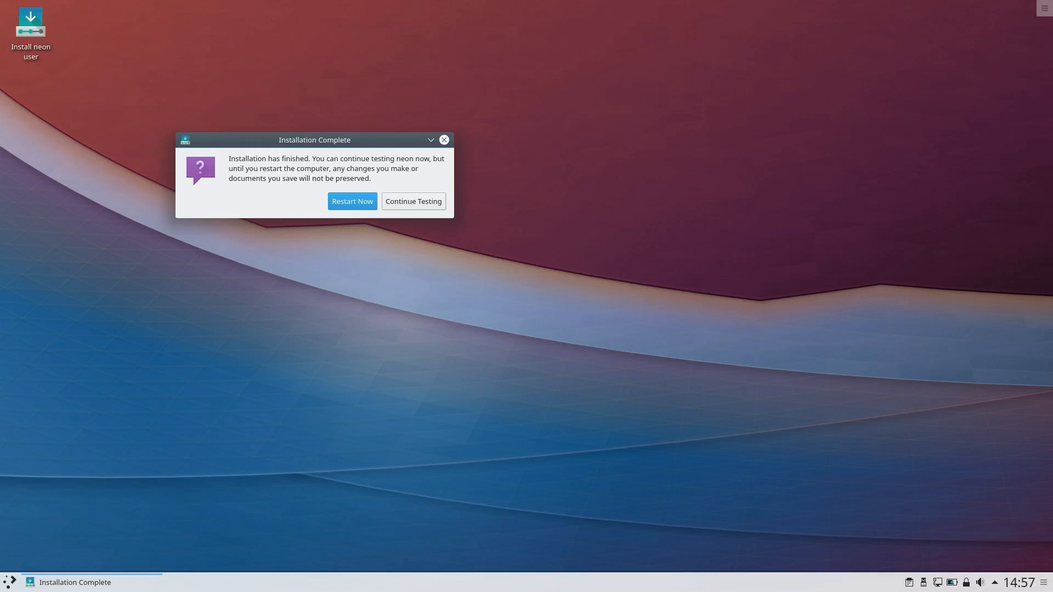
{"action": "mouse_move", "coordinate": [752, 358]}
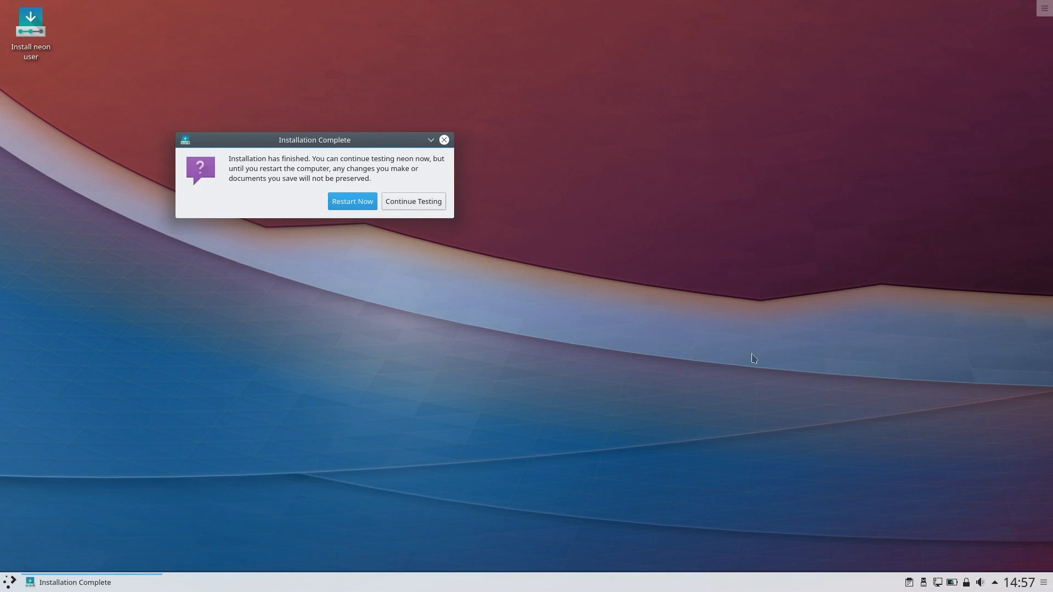
Dismiss Installation Complete and reboot via the launcher's Leave > Reboot, confirming OK.
{"action": "left_click", "coordinate": [413, 202]}
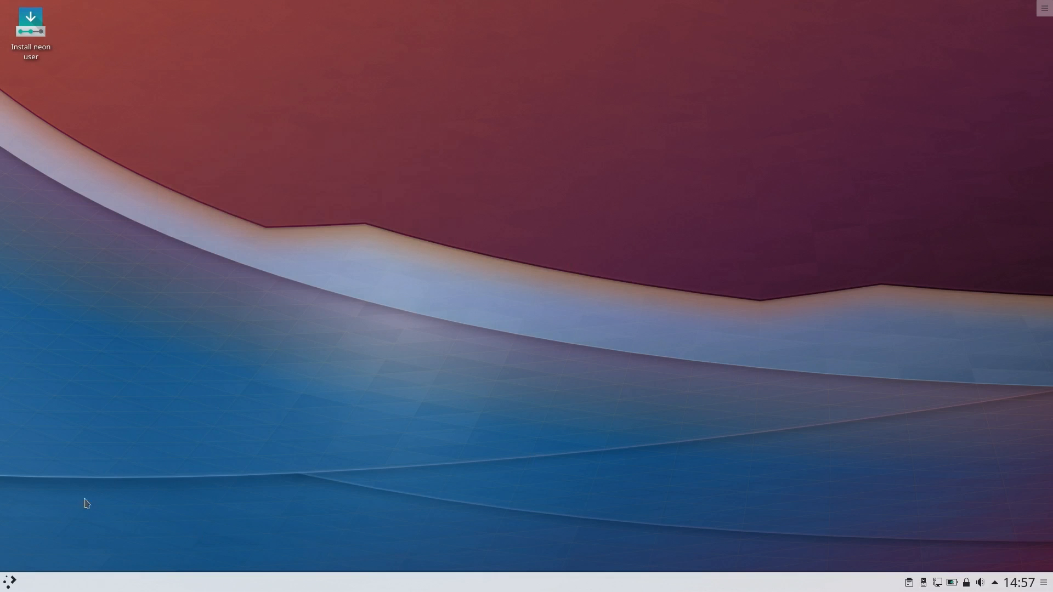
{"action": "left_click", "coordinate": [9, 581]}
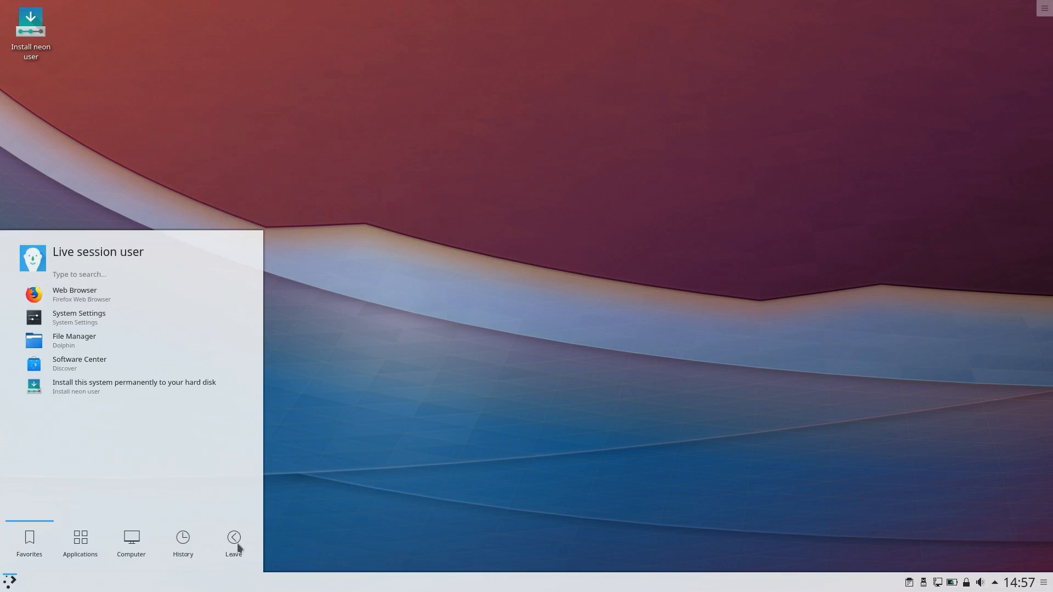
{"action": "left_click", "coordinate": [232, 543]}
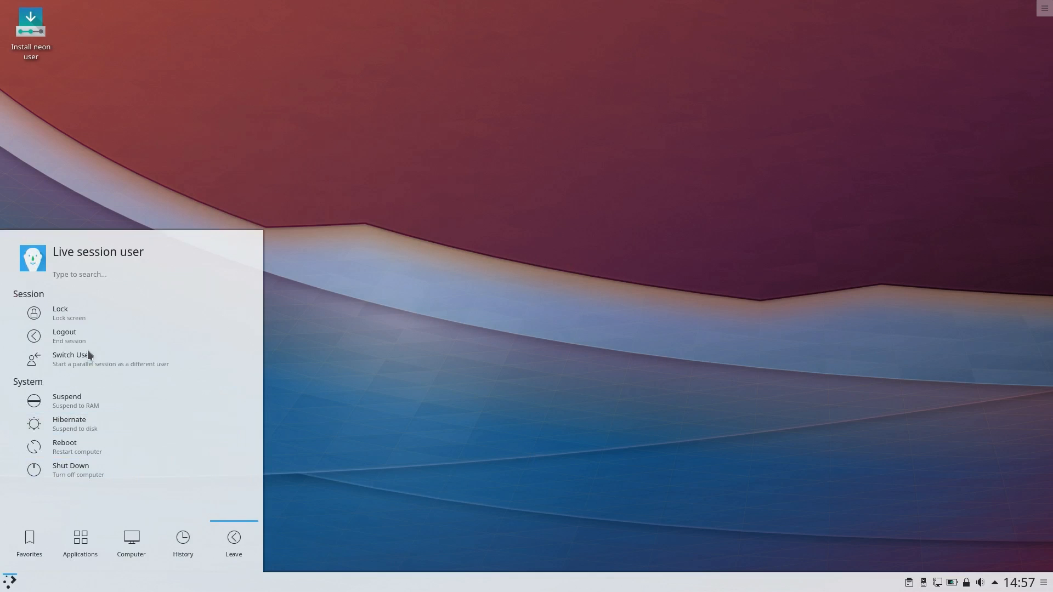
{"action": "left_click", "coordinate": [65, 446]}
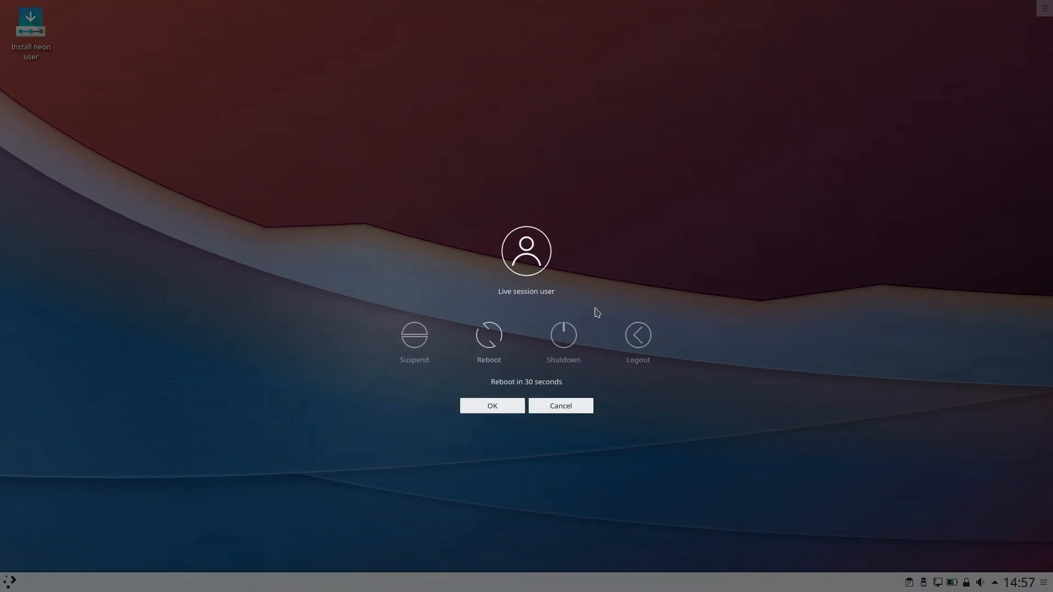
{"action": "left_click", "coordinate": [492, 406]}
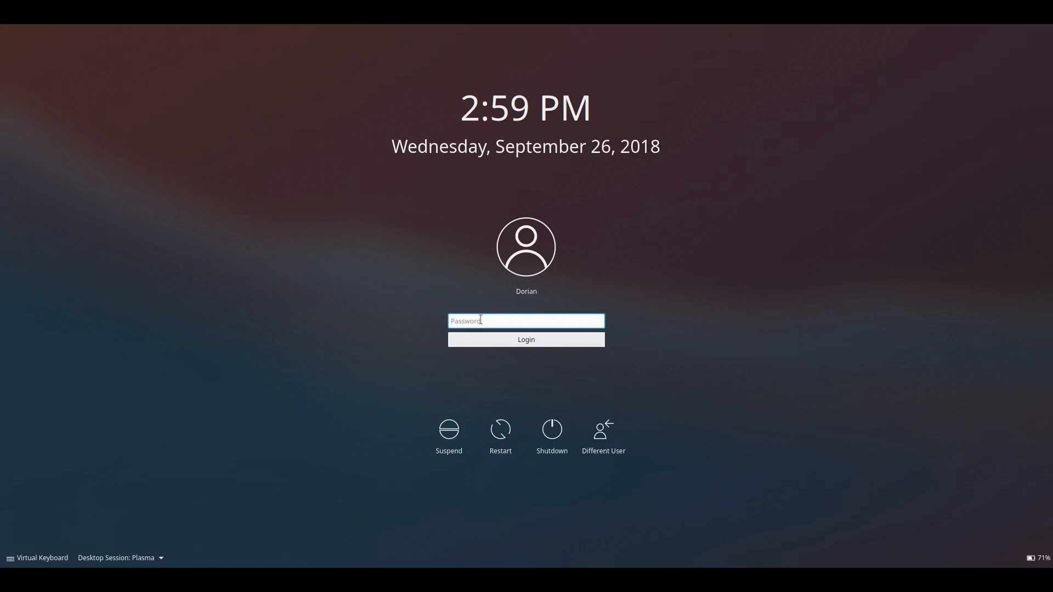
Enter the password at the SDDM login and sign in to the installed Plasma desktop.
{"action": "type", "text": "••"}
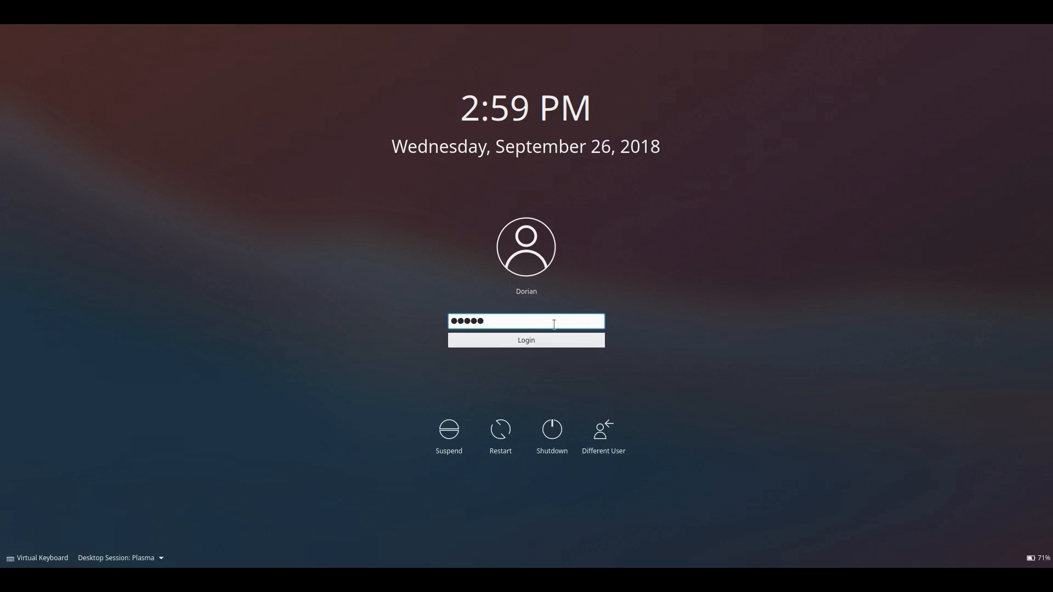
{"action": "left_click", "coordinate": [526, 340]}
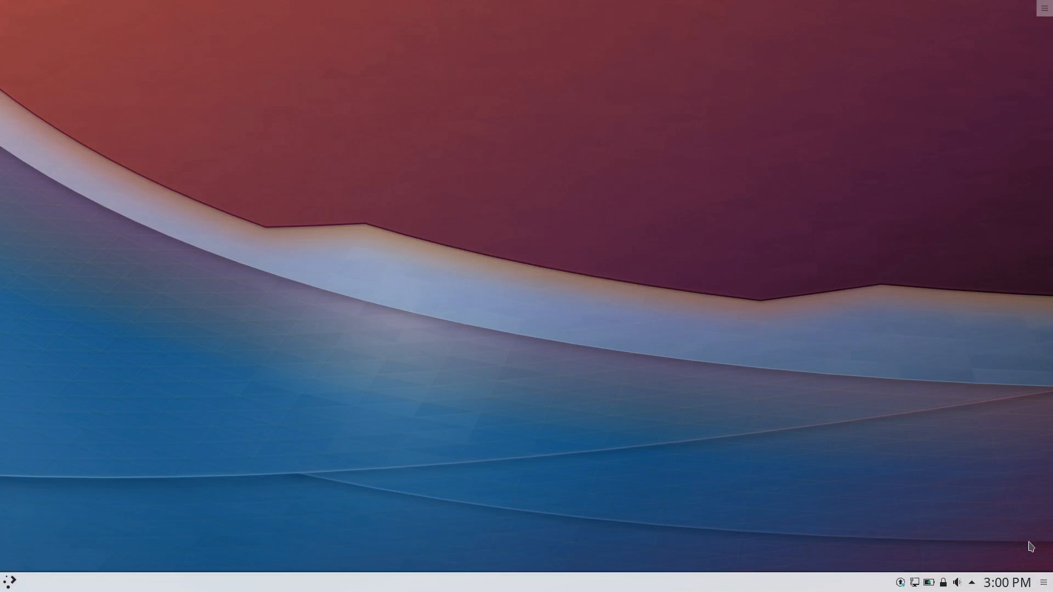
In Konsole on the installed system, run top and quit it before uname -a.
{"action": "left_click", "coordinate": [9, 581]}
{"action": "type", "text": "to"}
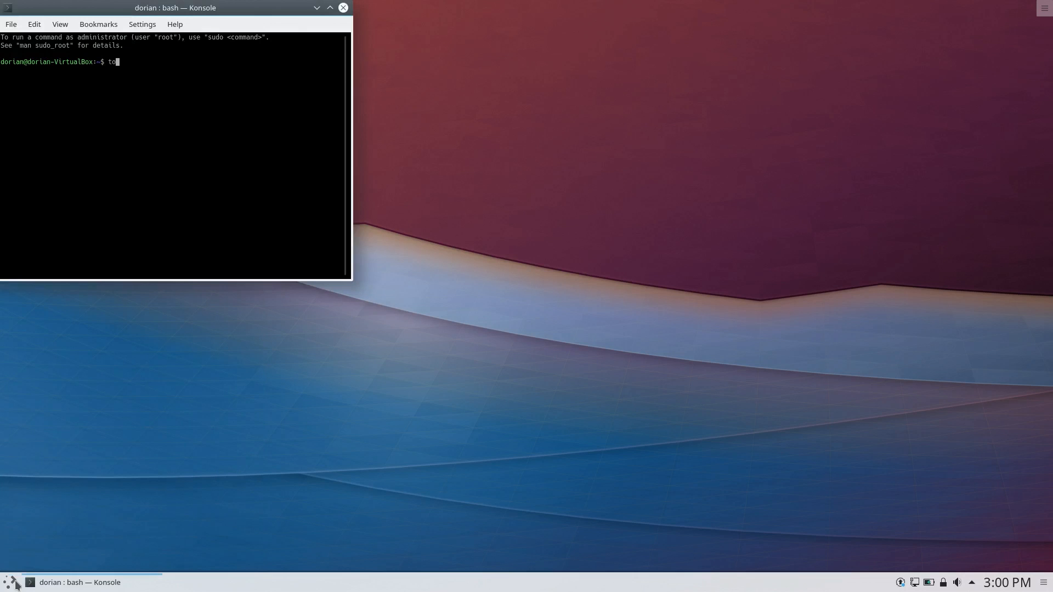
{"action": "key", "text": "Return"}
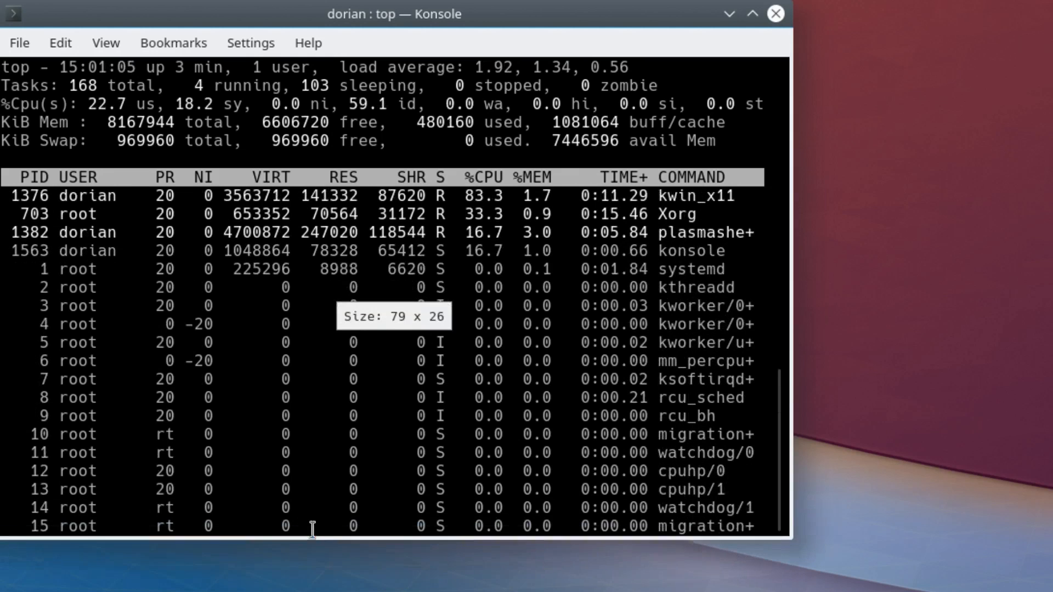
{"action": "key", "text": "q"}
{"action": "type", "text": "uname -a"}
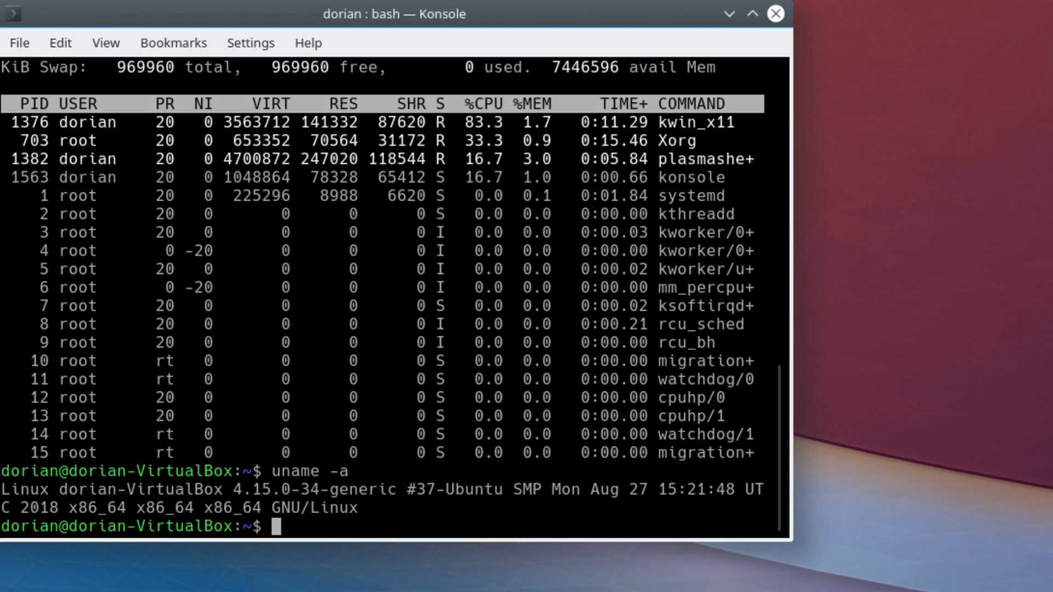
{"action": "mouse_move", "coordinate": [313, 427]}
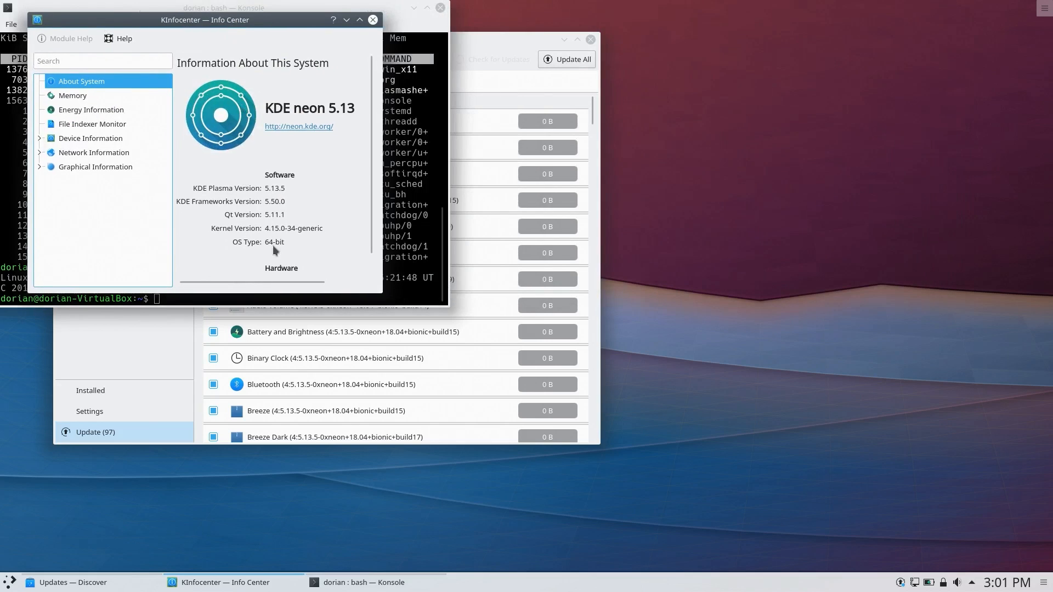
{"action": "mouse_move", "coordinate": [367, 288]}
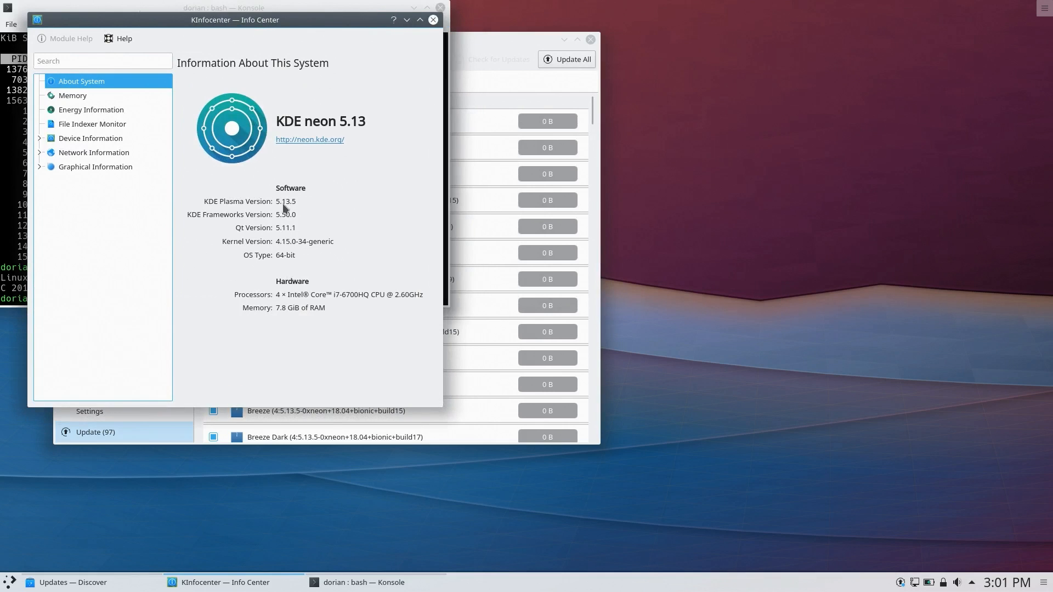
{"action": "mouse_move", "coordinate": [309, 217]}
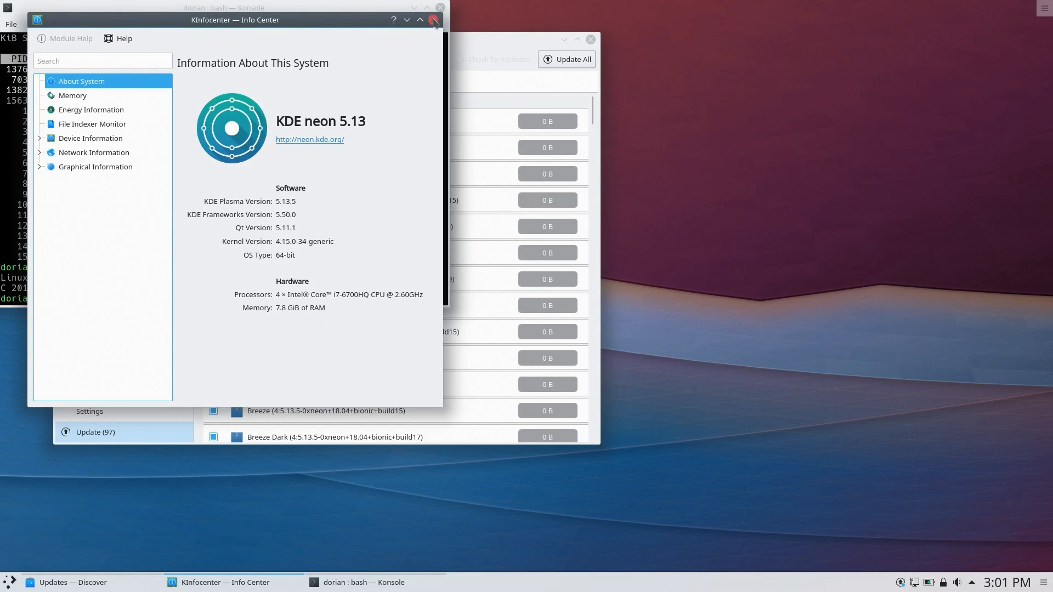
Close KInfocenter, scroll through Discover's 97-update list, then close Discover.
{"action": "left_click", "coordinate": [433, 20]}
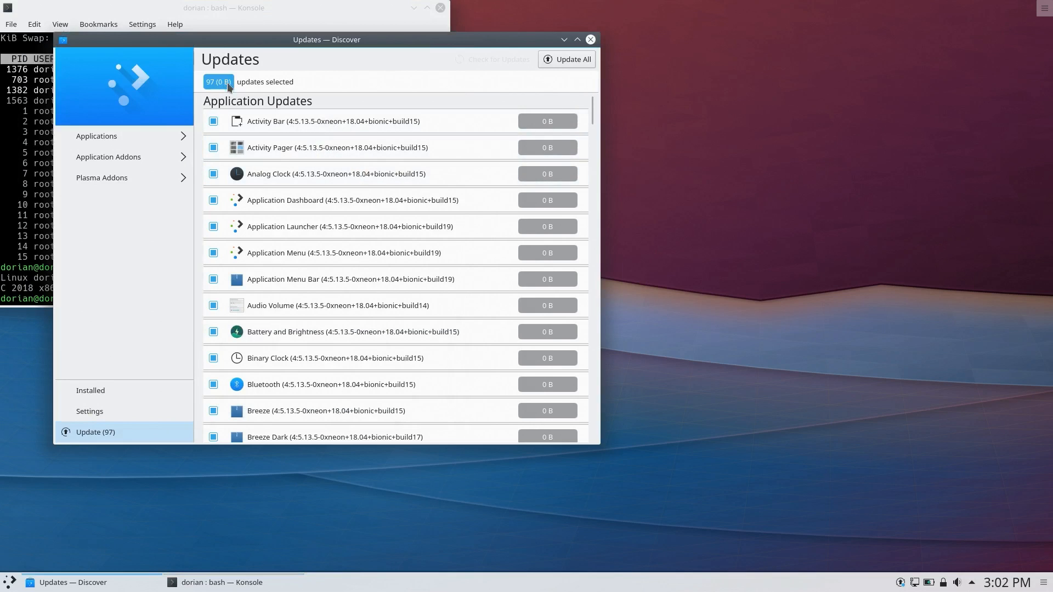
{"action": "mouse_move", "coordinate": [241, 101]}
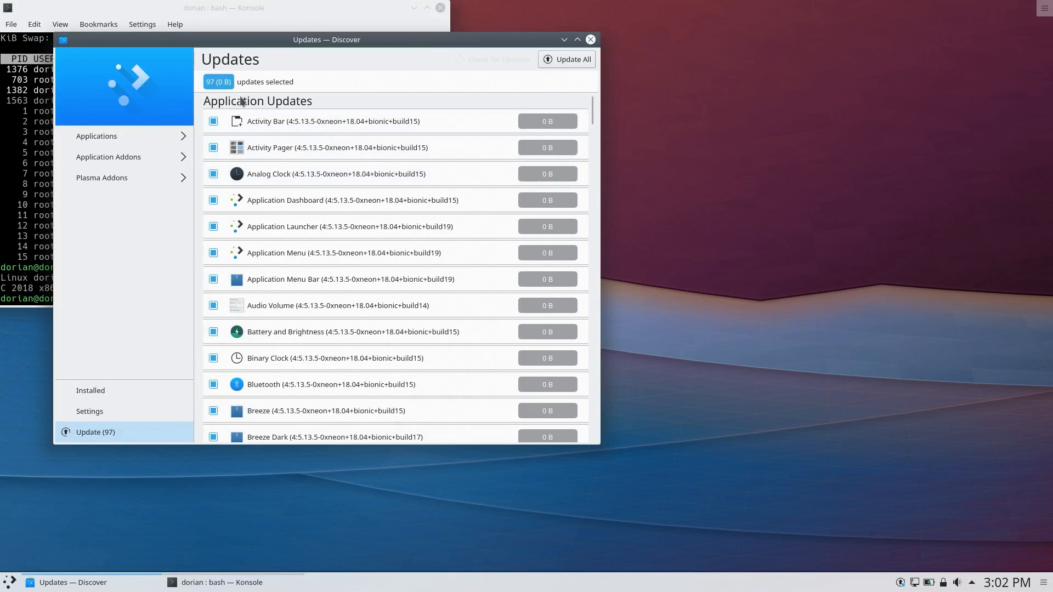
{"action": "mouse_move", "coordinate": [294, 200]}
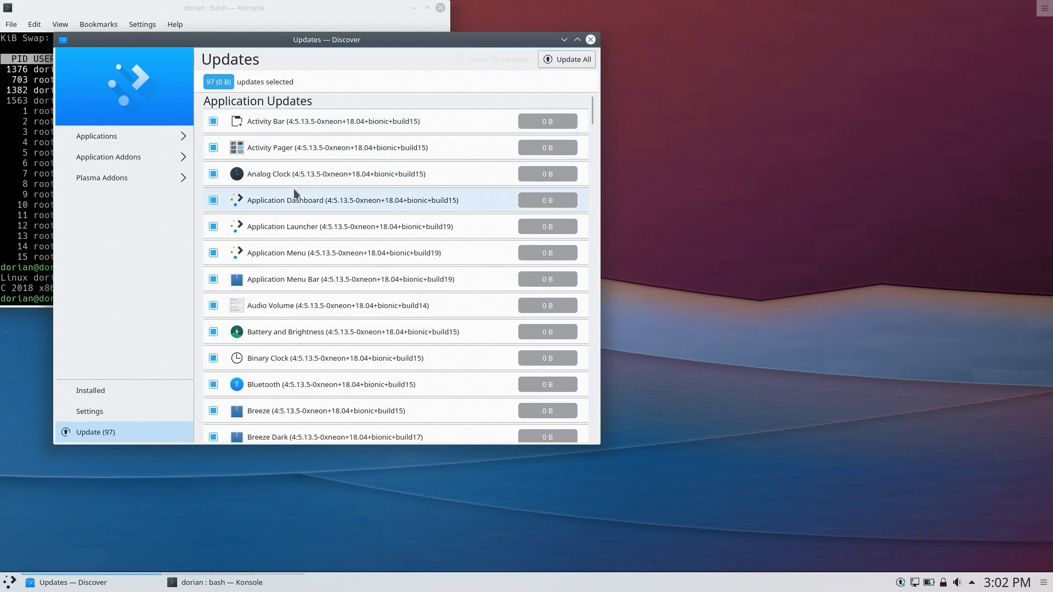
{"action": "scroll", "scroll_direction": "down", "scroll_amount": 3}
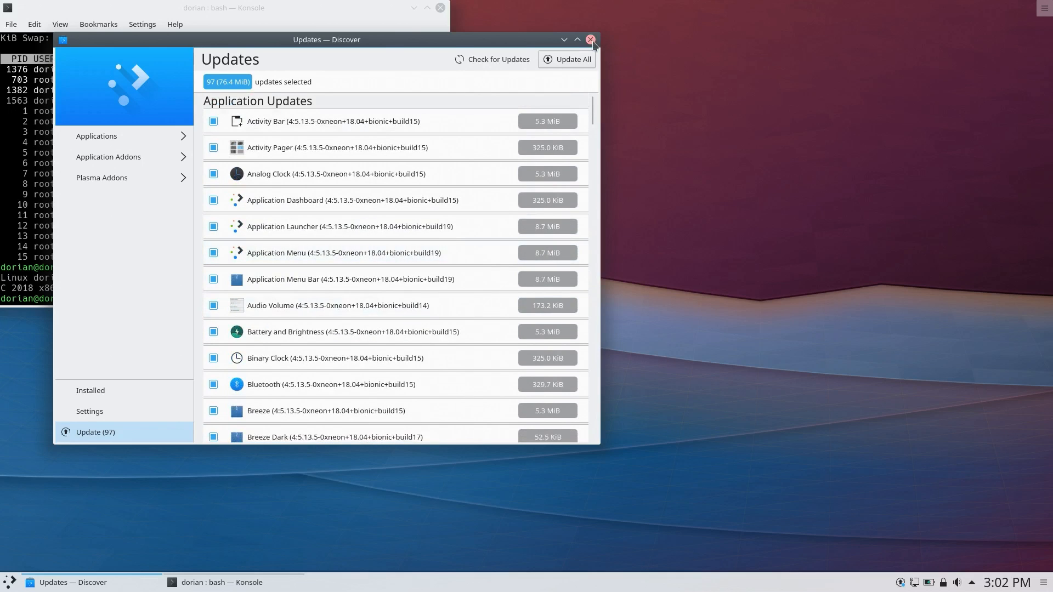
{"action": "left_click", "coordinate": [591, 40]}
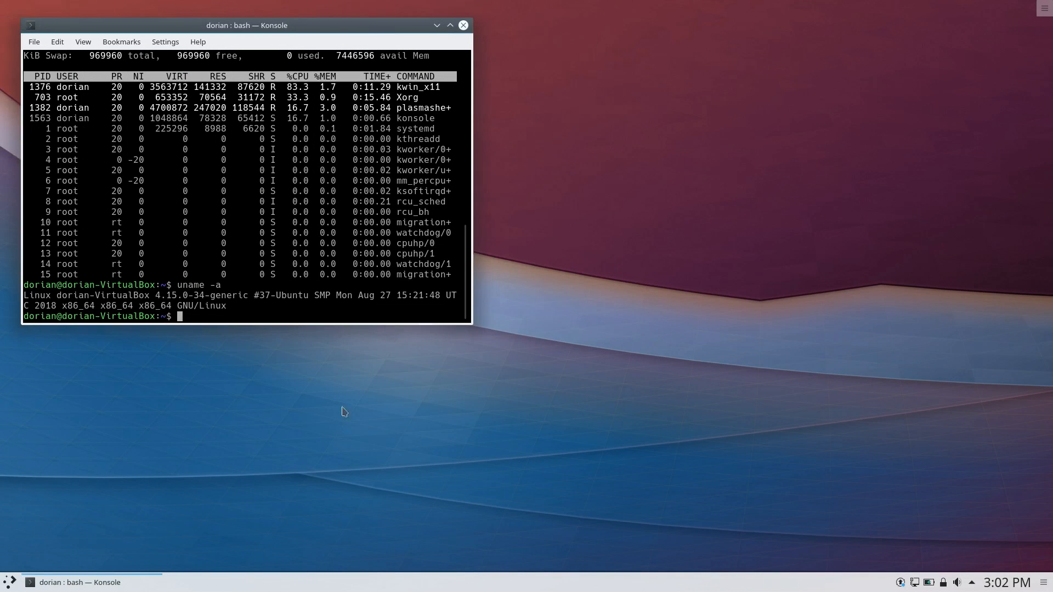
Browse the launcher's Applications view through the Office and System categories.
{"action": "left_click", "coordinate": [9, 582]}
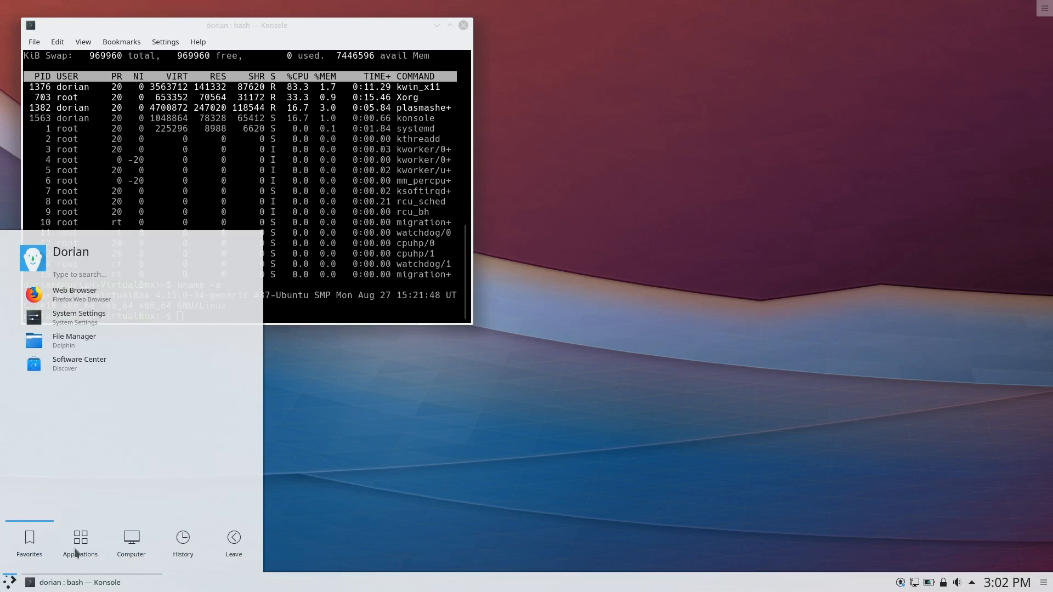
{"action": "left_click", "coordinate": [79, 542]}
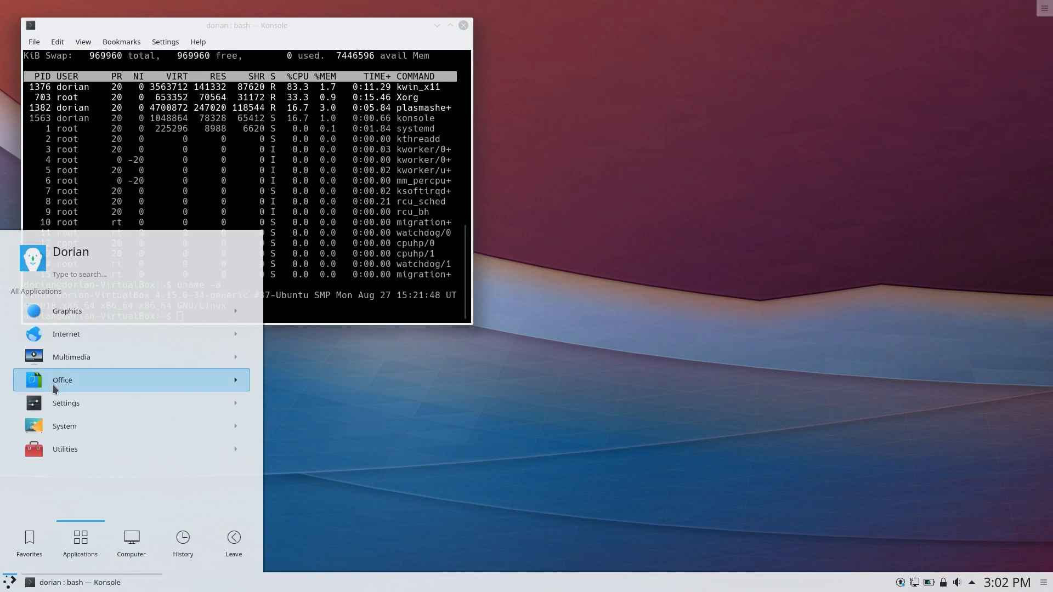
{"action": "left_click", "coordinate": [66, 403]}
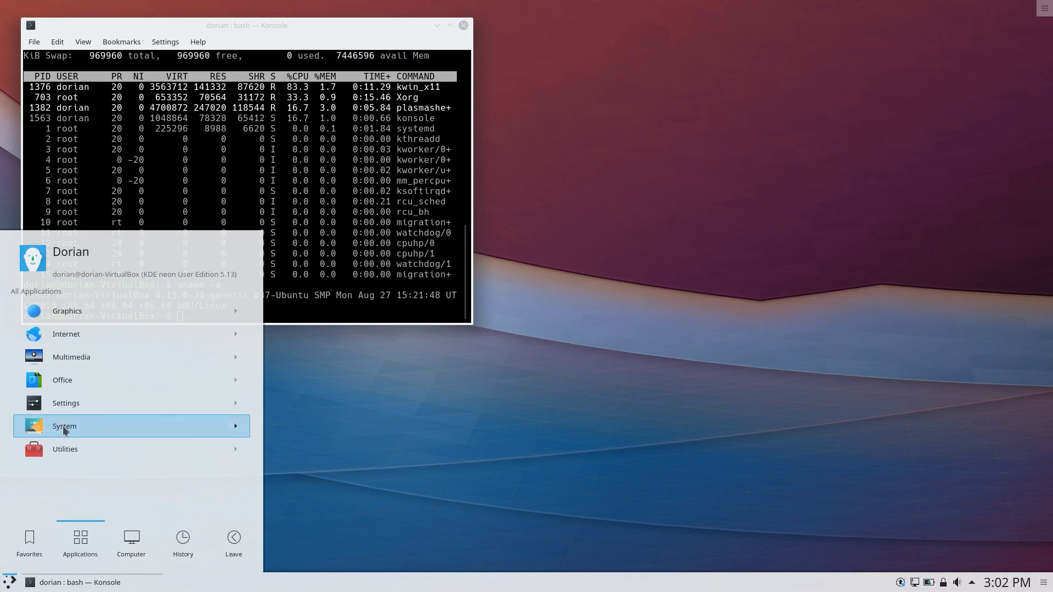
{"action": "left_click", "coordinate": [64, 448]}
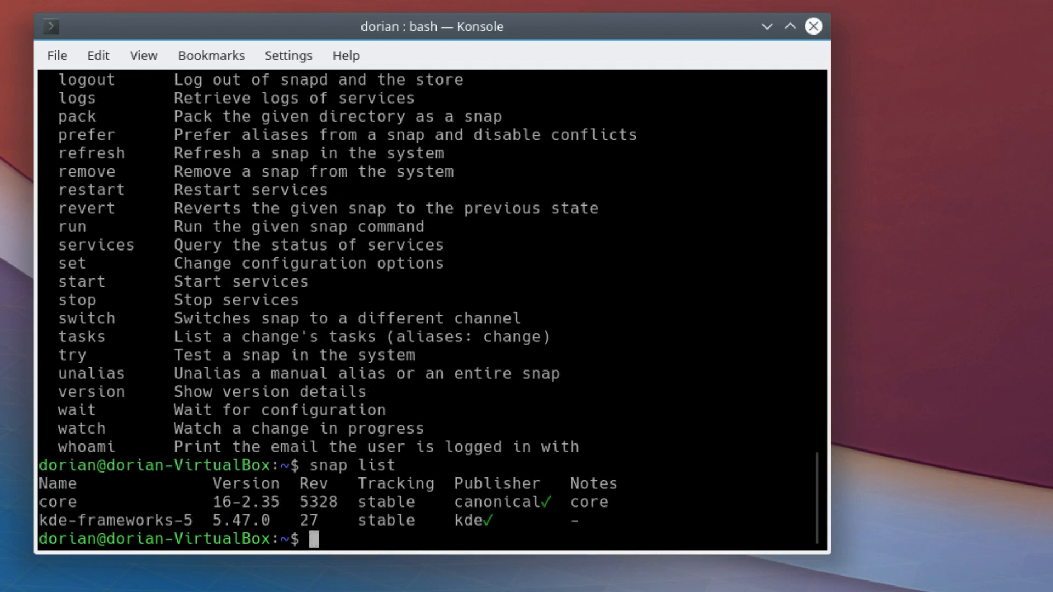
{"action": "mouse_move", "coordinate": [202, 498]}
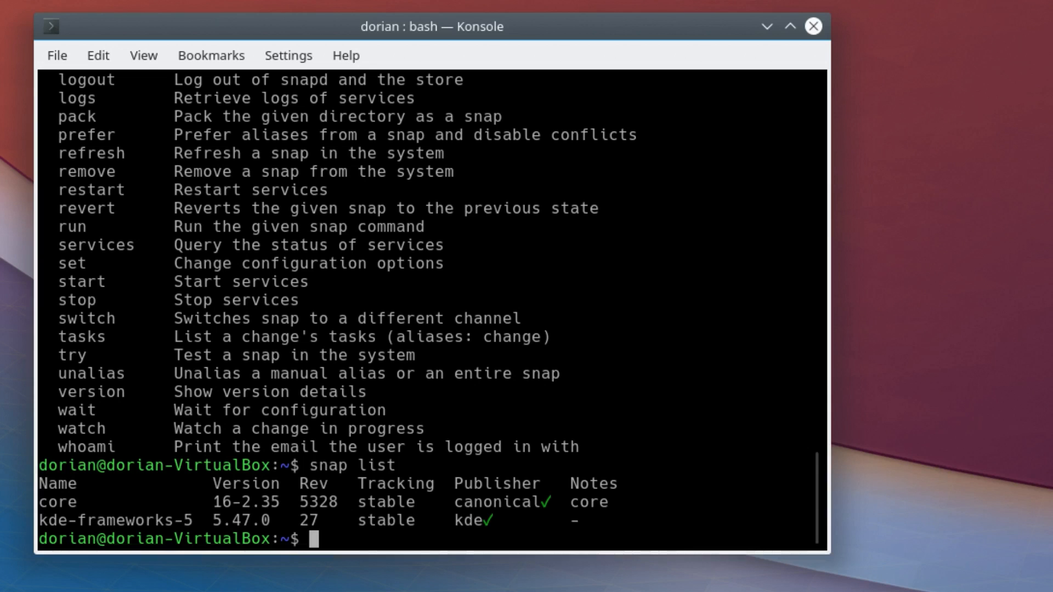
{"action": "mouse_move", "coordinate": [62, 528]}
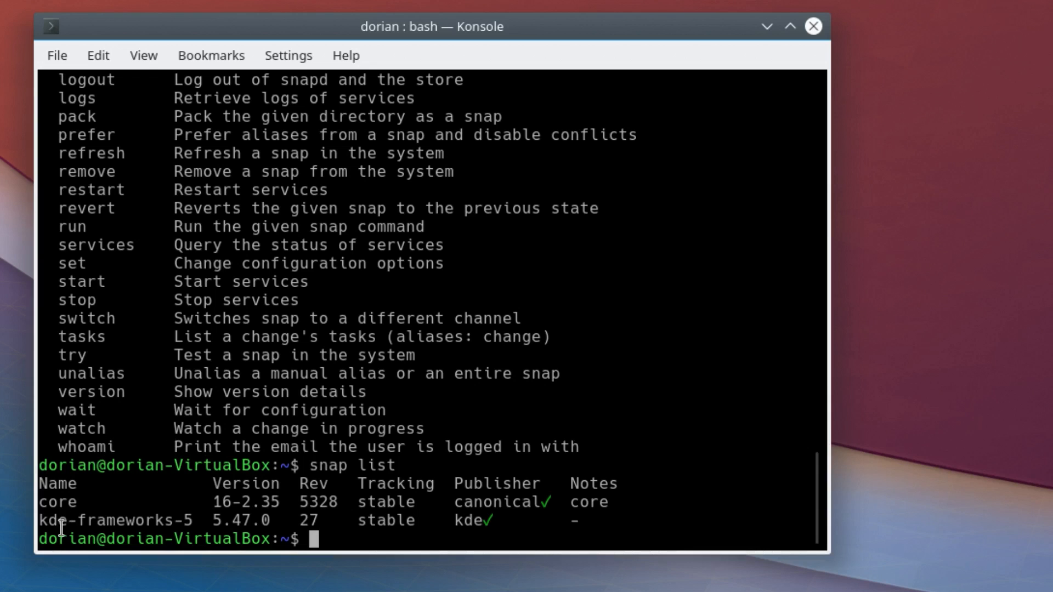
Select the kde-frameworks-5 entry in the snap list output.
{"action": "double_click", "coordinate": [134, 520]}
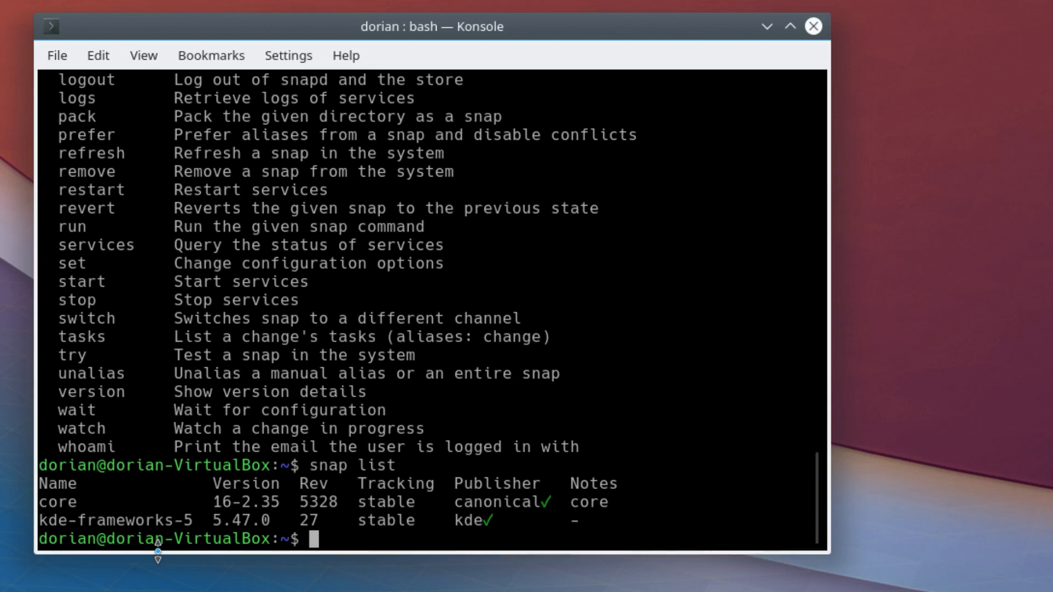
{"action": "type", "text": "cd /etc/apt"}
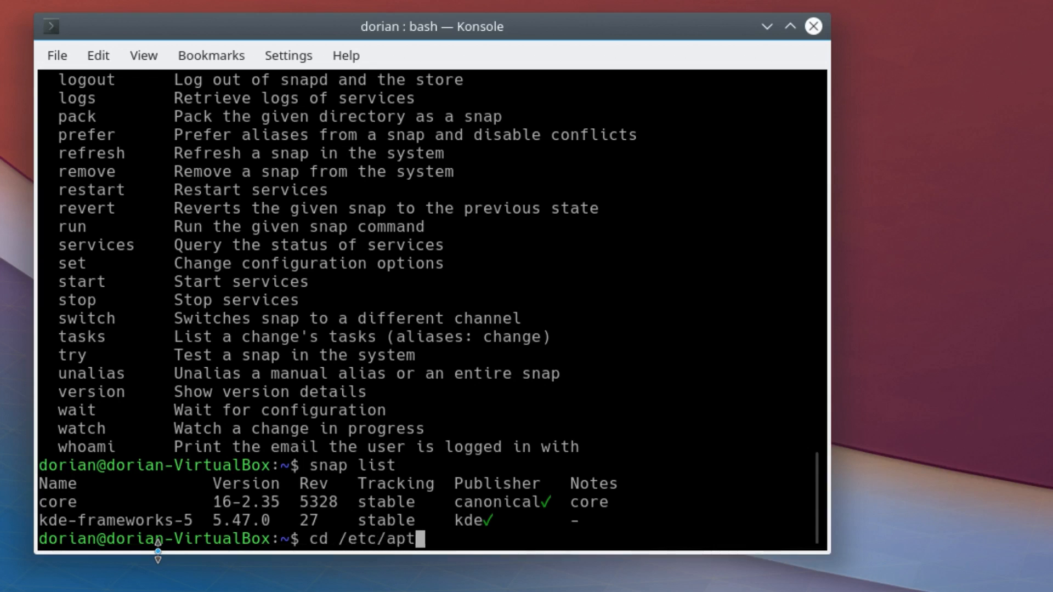
{"action": "type", "text": "/"}
{"action": "type", "text": "ls"}
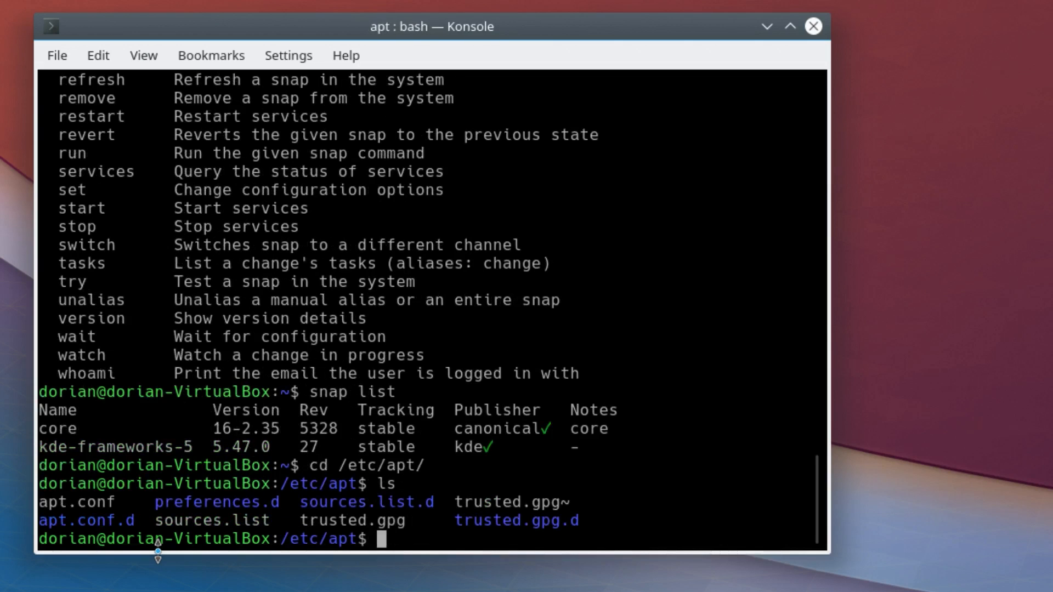
{"action": "type", "text": "cd so"}
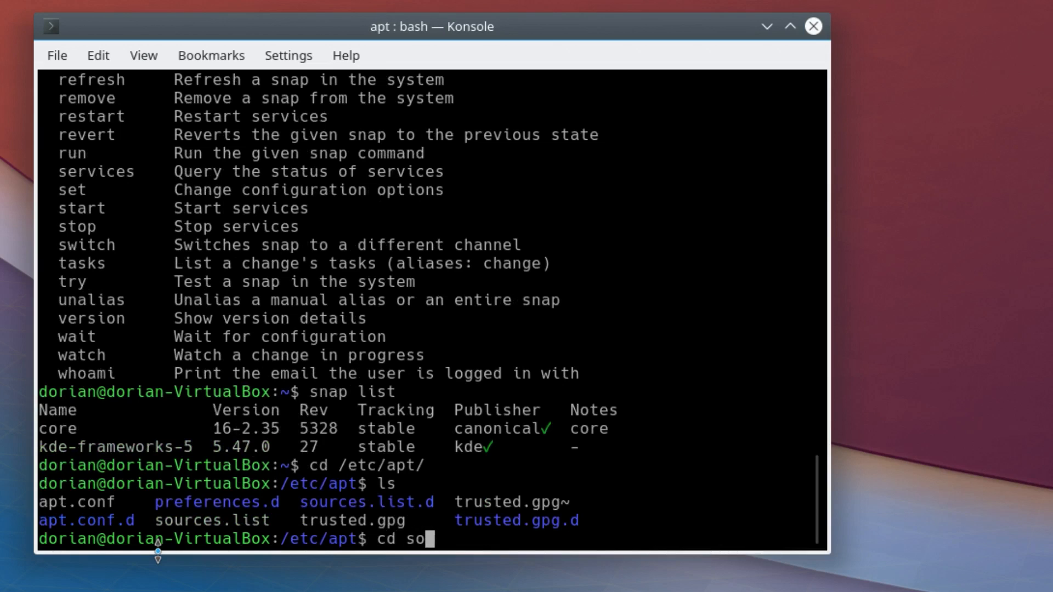
{"action": "type", "text": "nano"}
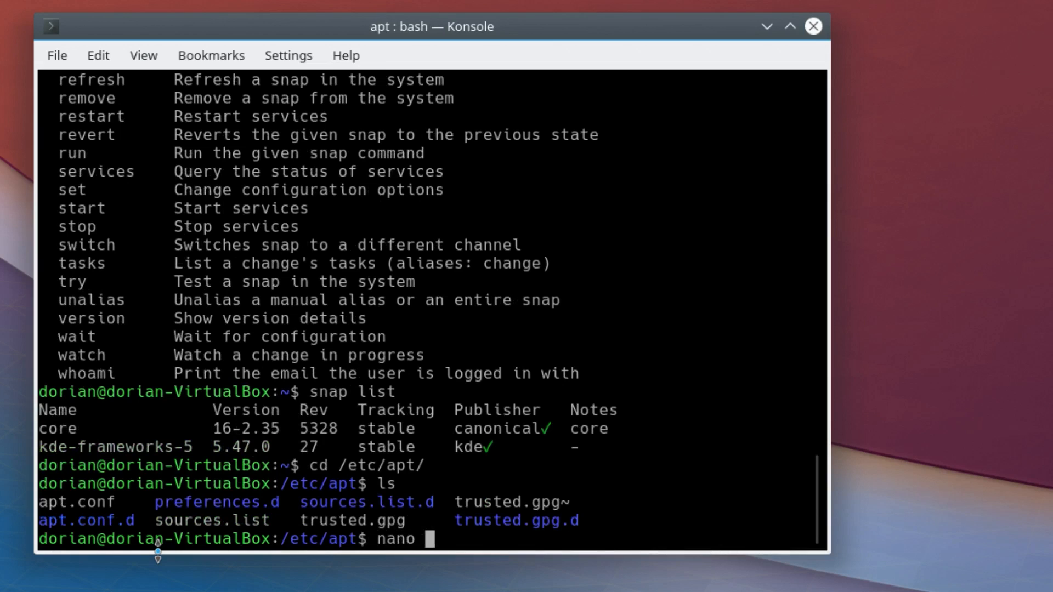
{"action": "key", "text": "Return"}
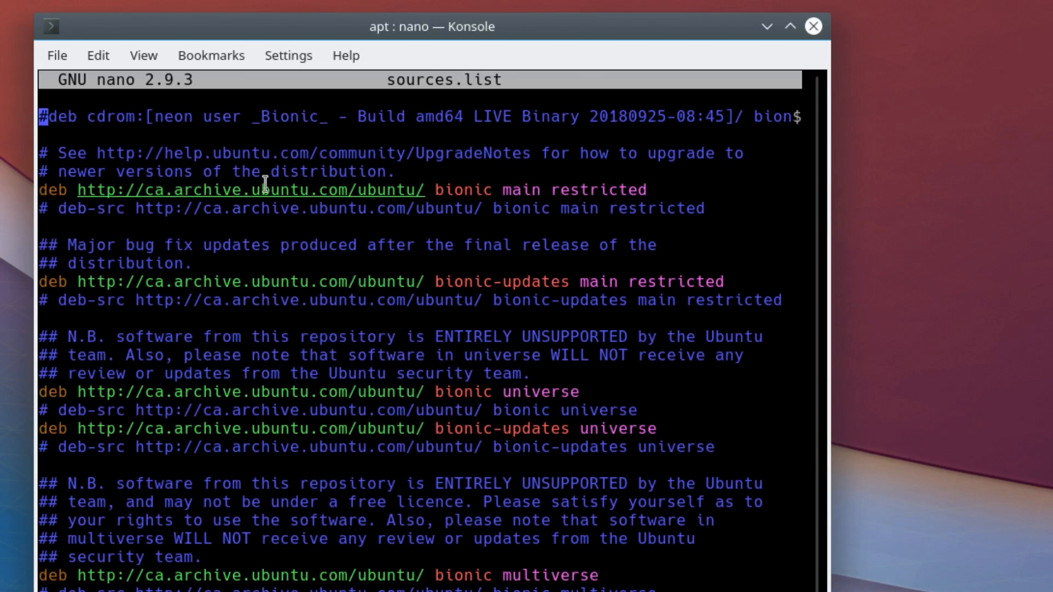
{"action": "mouse_move", "coordinate": [454, 311]}
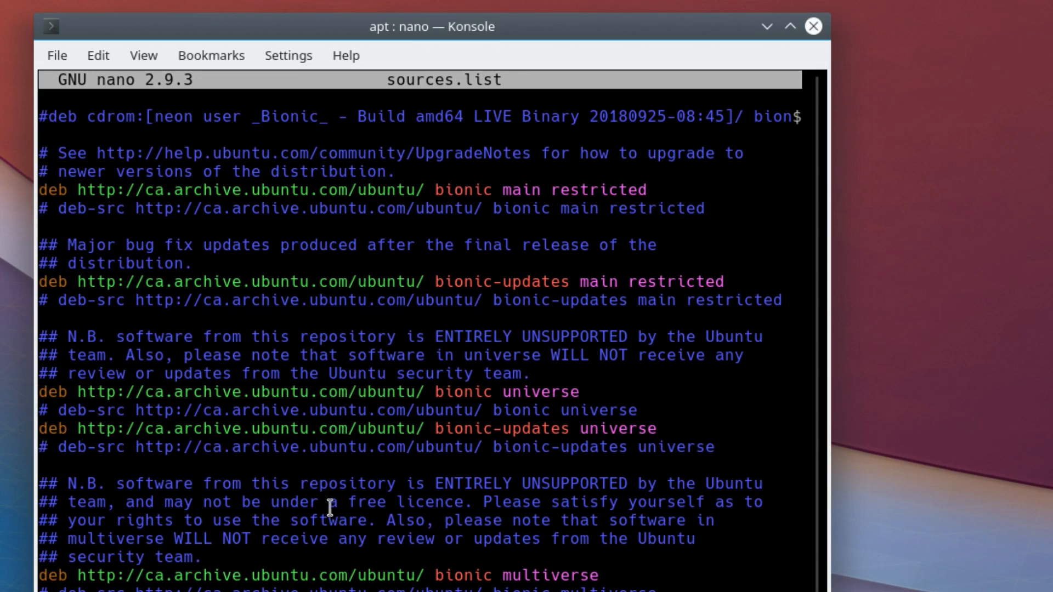
{"action": "scroll", "scroll_direction": "down", "scroll_amount": 3}
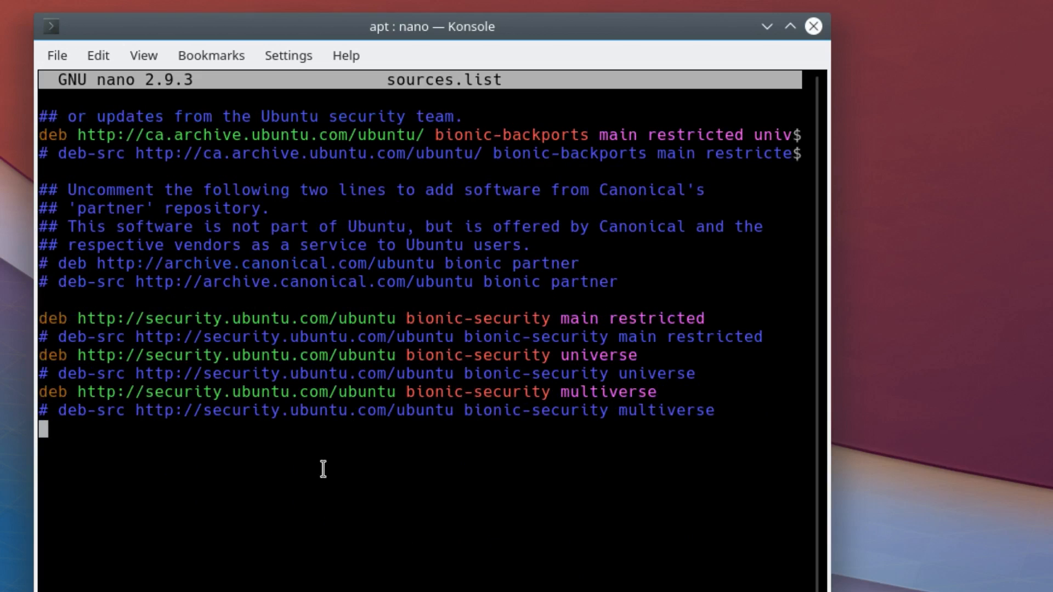
{"action": "key", "text": "ctrl+x"}
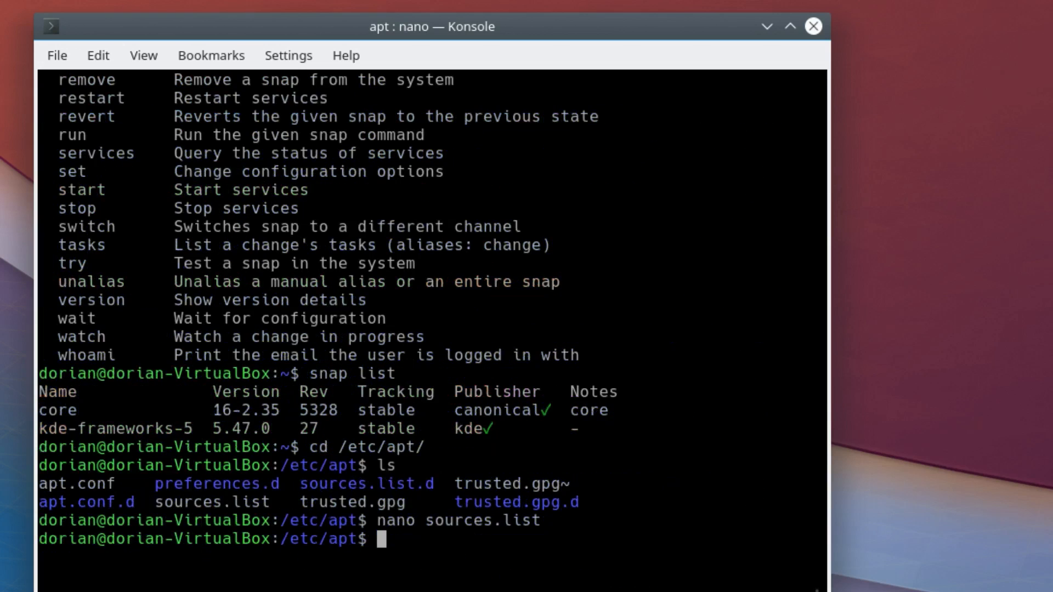
Change into sources.list.d and open ./neon.list in nano to view its deb lines.
{"action": "type", "text": "cd sources.list.d/"}
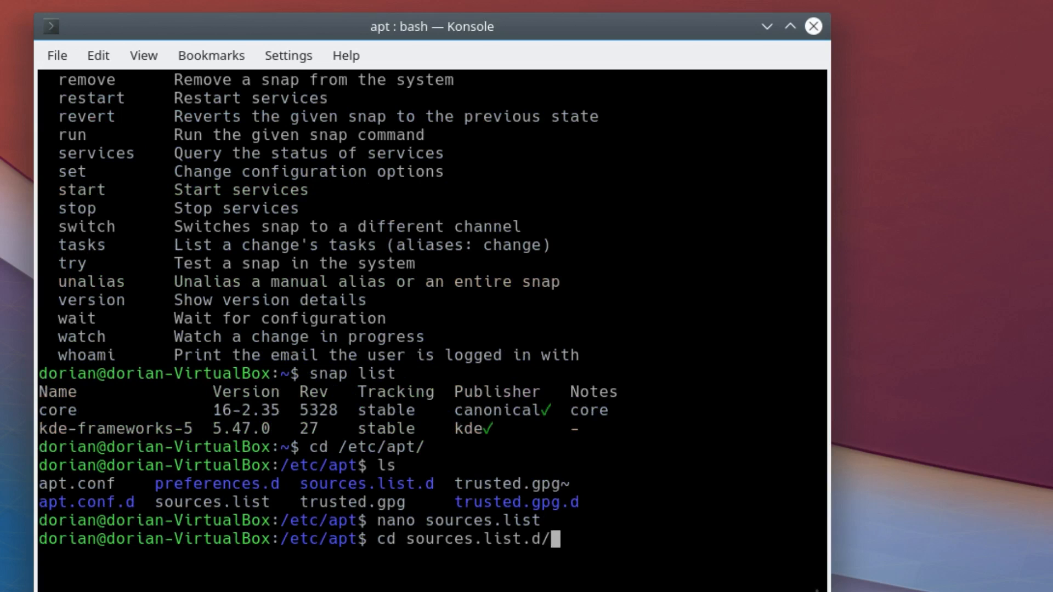
{"action": "key", "text": "Return"}
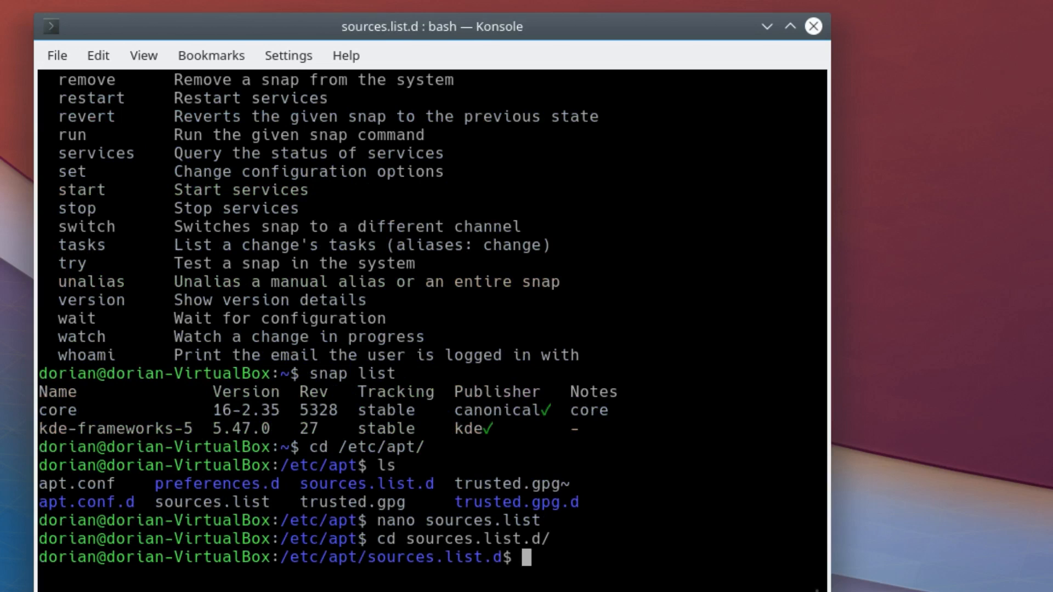
{"action": "type", "text": "nano ./"}
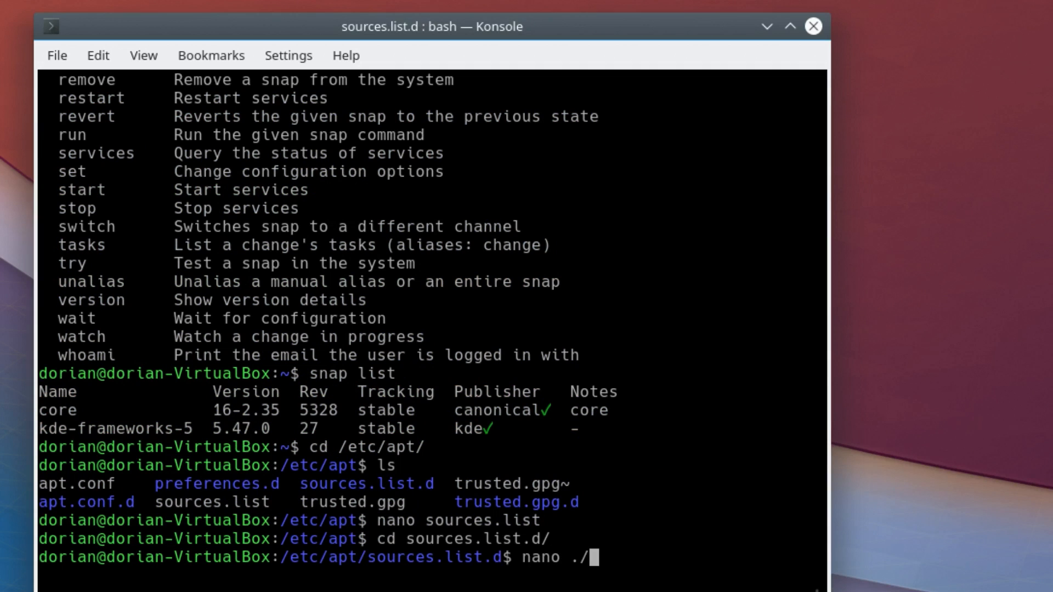
{"action": "type", "text": "neon.list neon.list"}
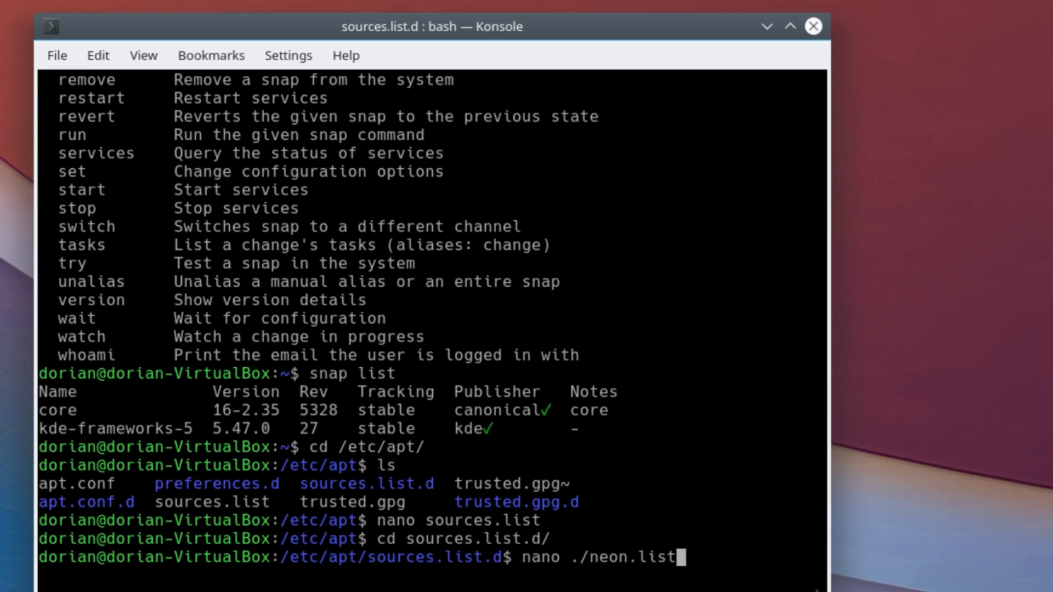
{"action": "key", "text": "Return"}
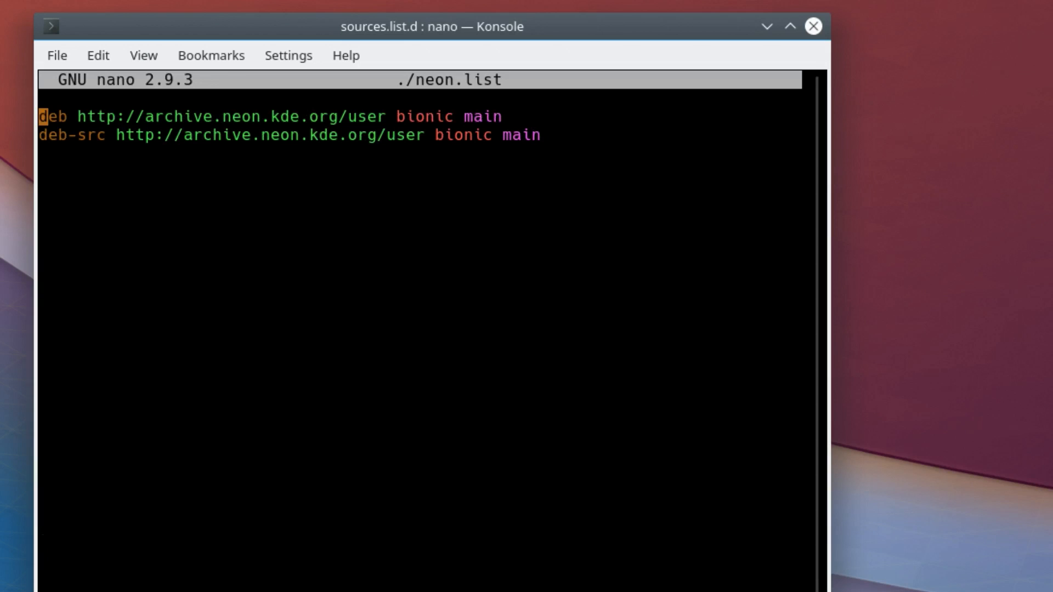
{"action": "mouse_move", "coordinate": [455, 146]}
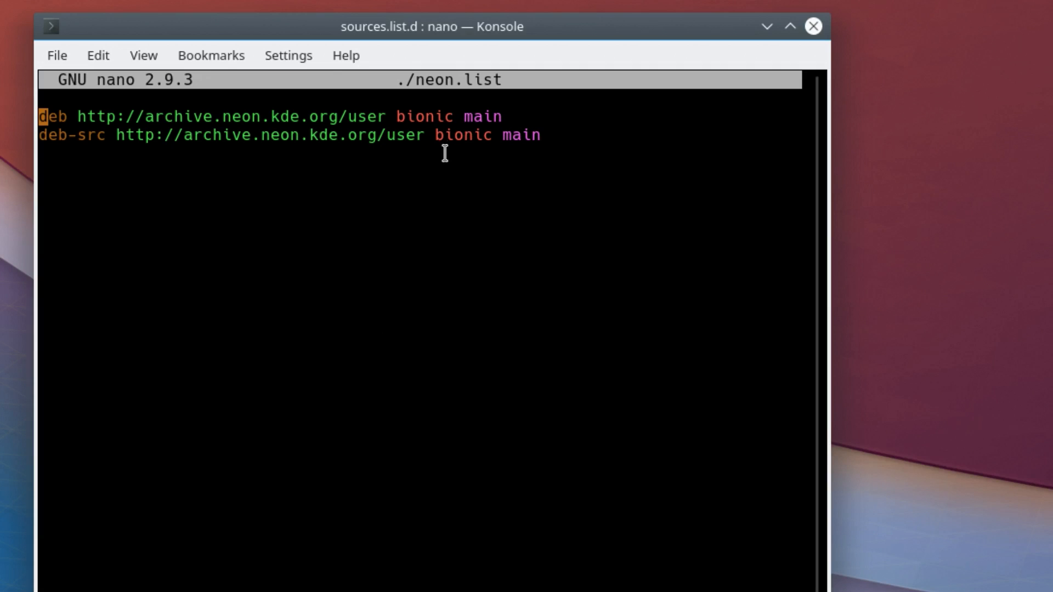
{"action": "mouse_move", "coordinate": [444, 153]}
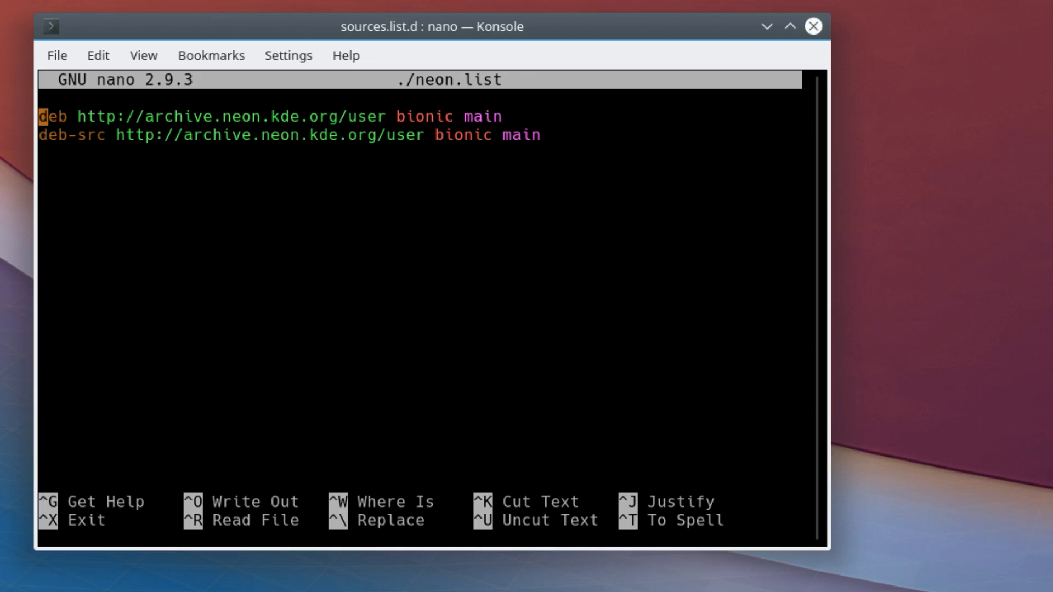
{"action": "mouse_move", "coordinate": [327, 183]}
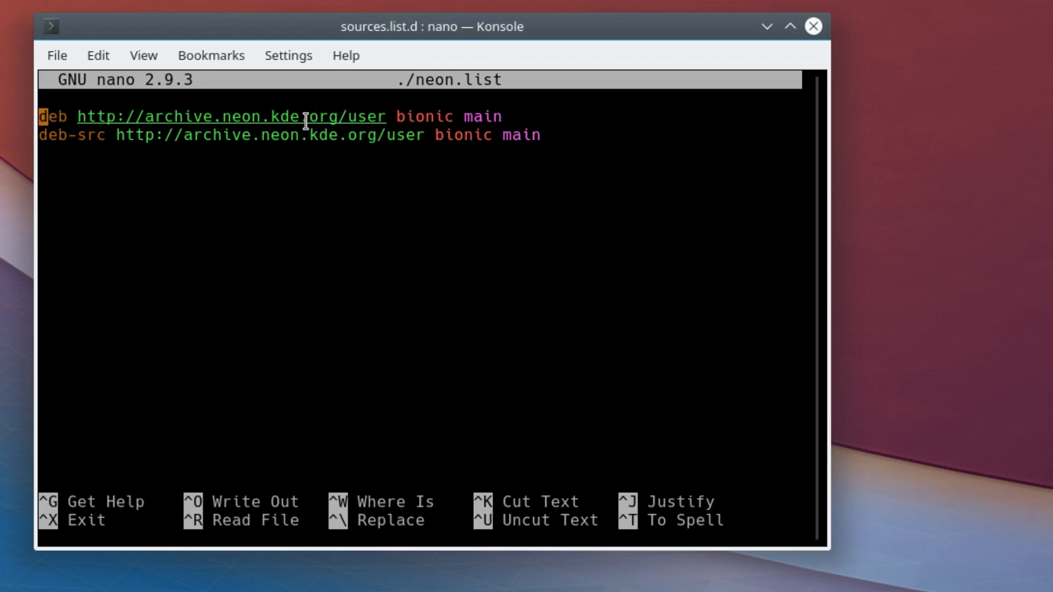
{"action": "mouse_move", "coordinate": [455, 268]}
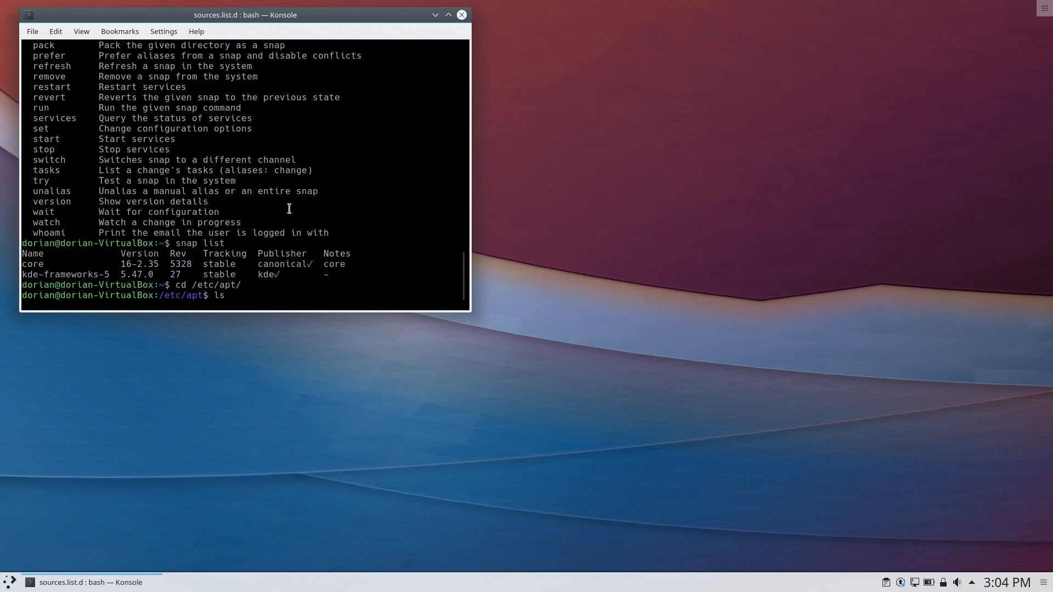
Close the Konsole window, leaving the bare Plasma desktop.
{"action": "scroll", "scroll_direction": "up", "scroll_amount": 3}
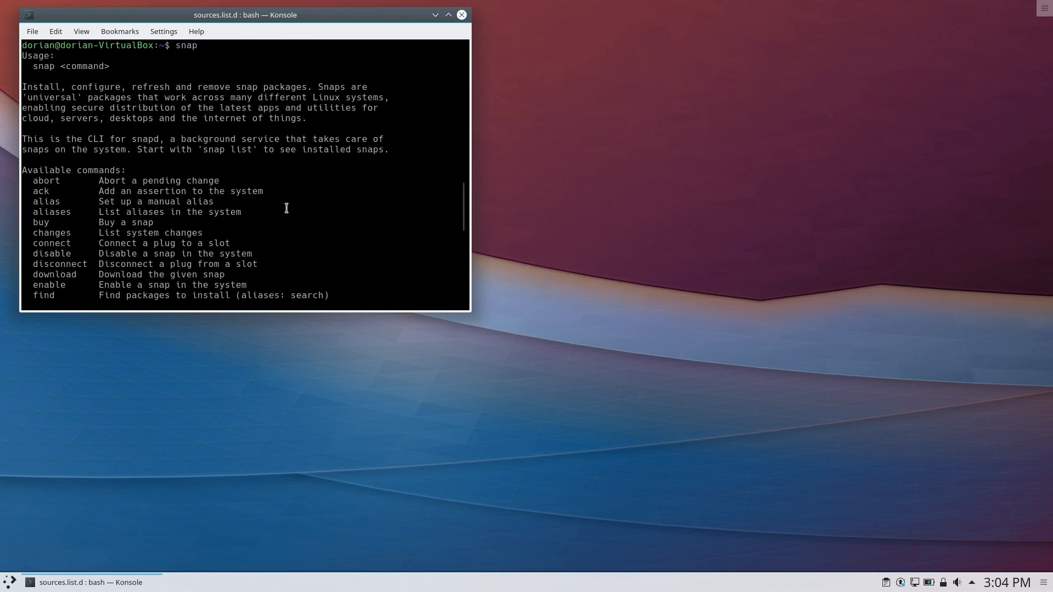
{"action": "left_click", "coordinate": [461, 14]}
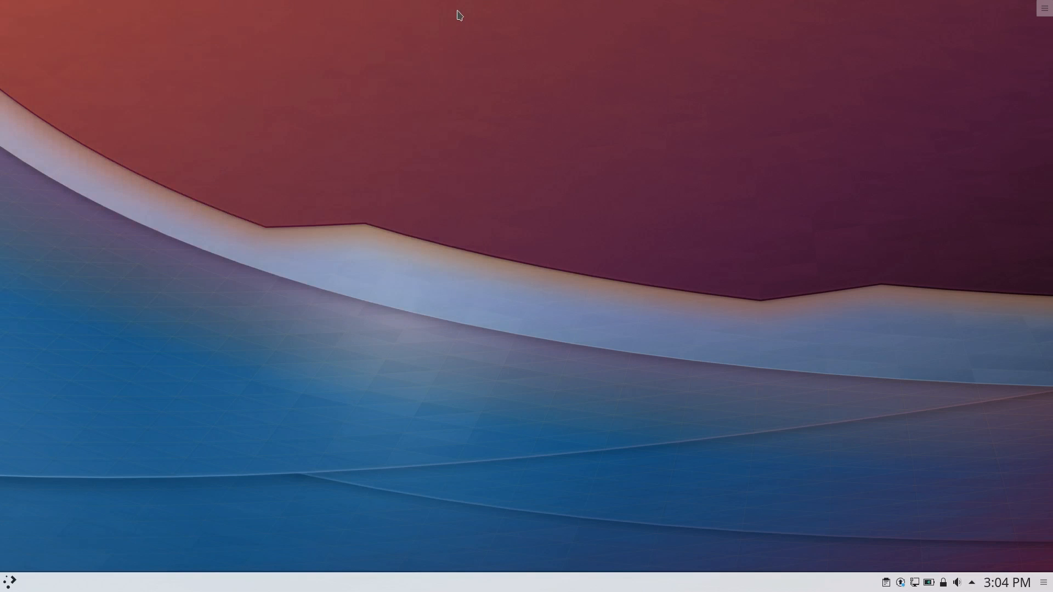
{"action": "mouse_move", "coordinate": [389, 328]}
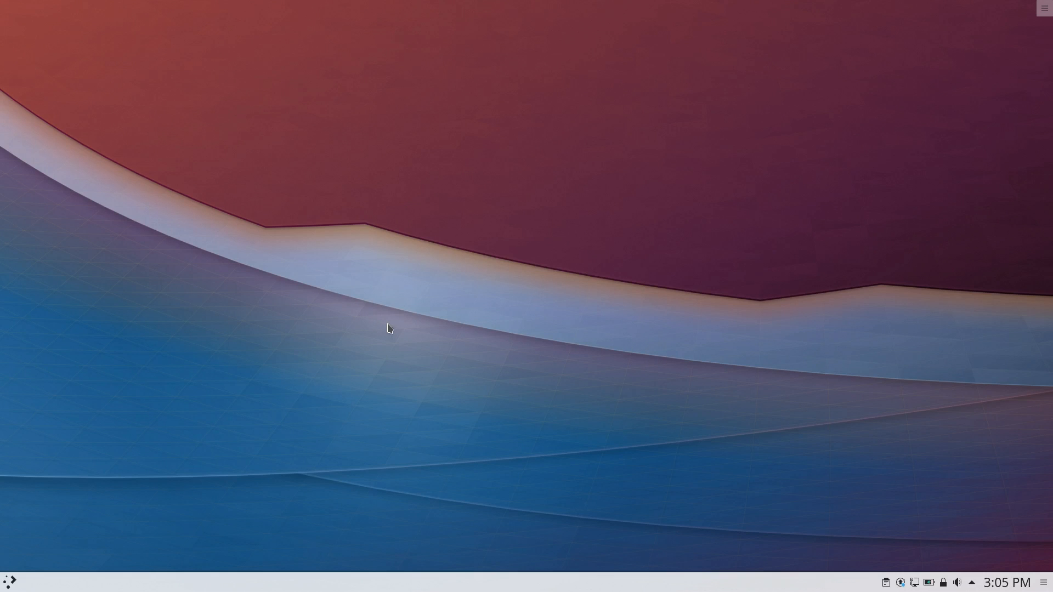
{"action": "left_click", "coordinate": [10, 582]}
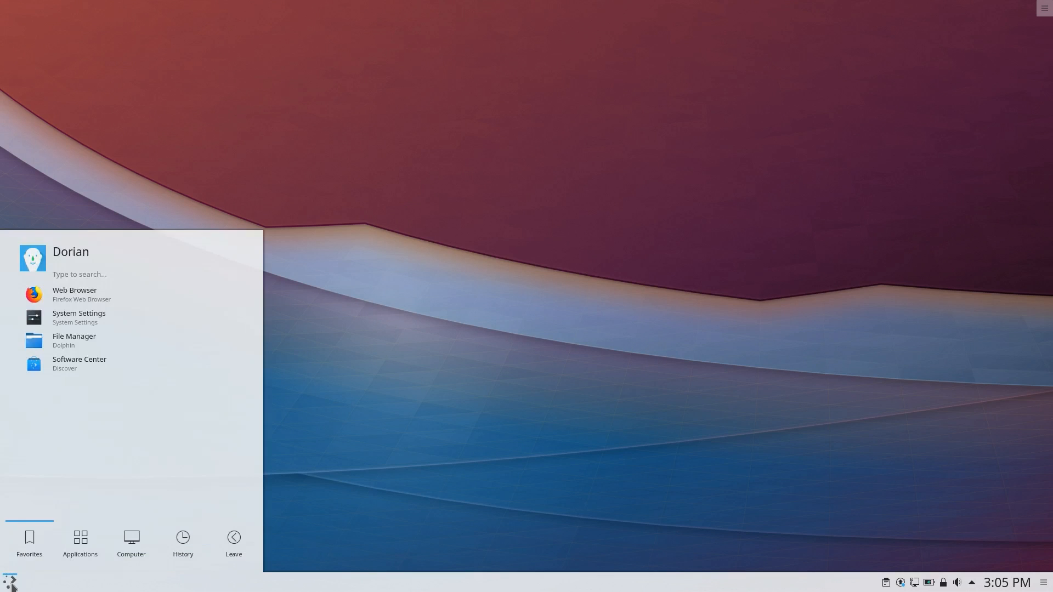
{"action": "left_click", "coordinate": [79, 542]}
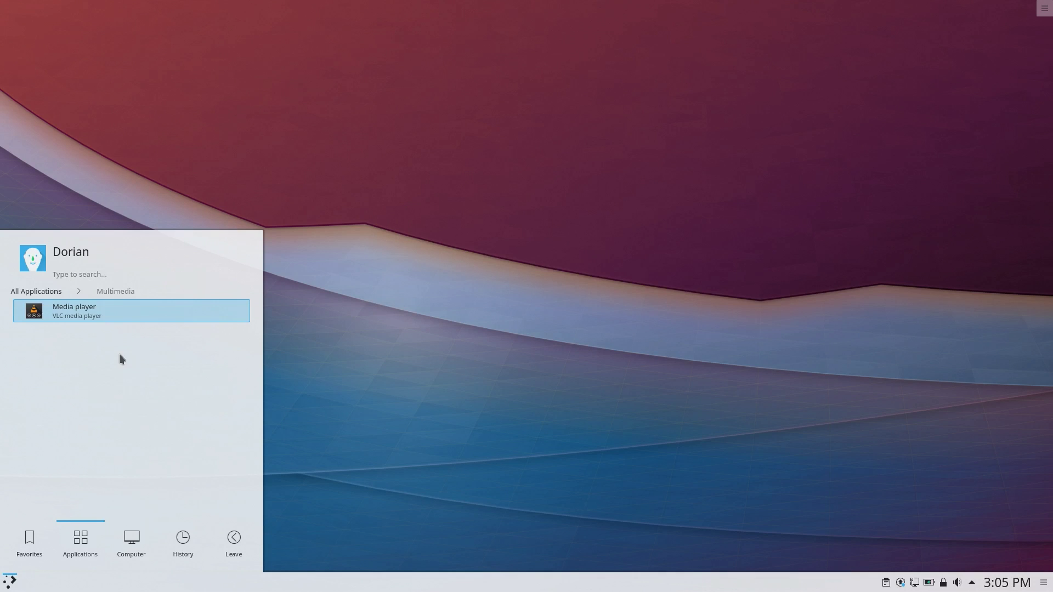
{"action": "mouse_move", "coordinate": [376, 377]}
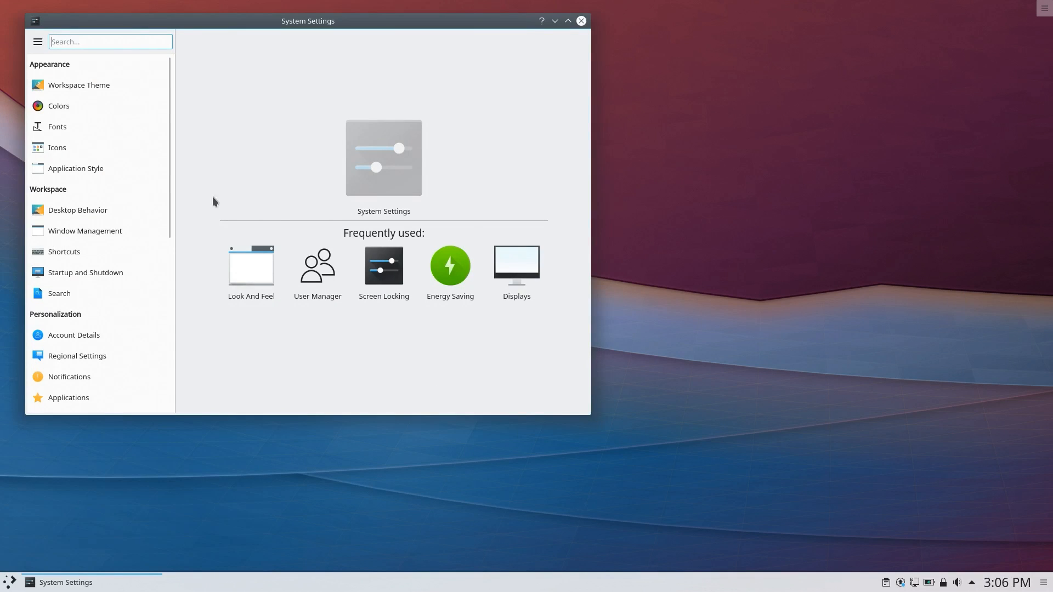
{"action": "scroll", "scroll_direction": "down", "scroll_amount": 3}
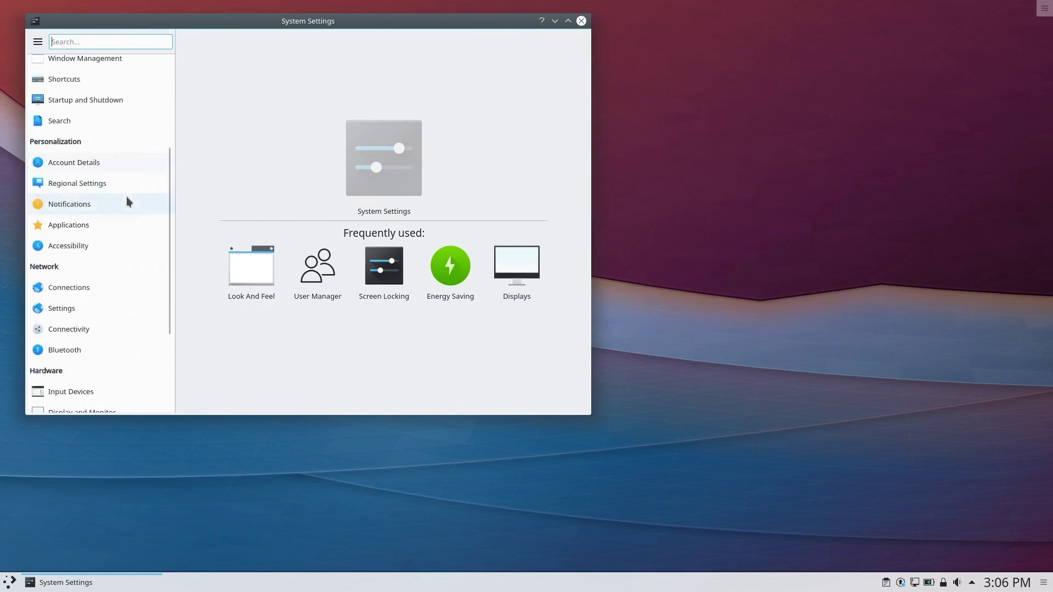
{"action": "scroll", "scroll_direction": "down", "scroll_amount": 3}
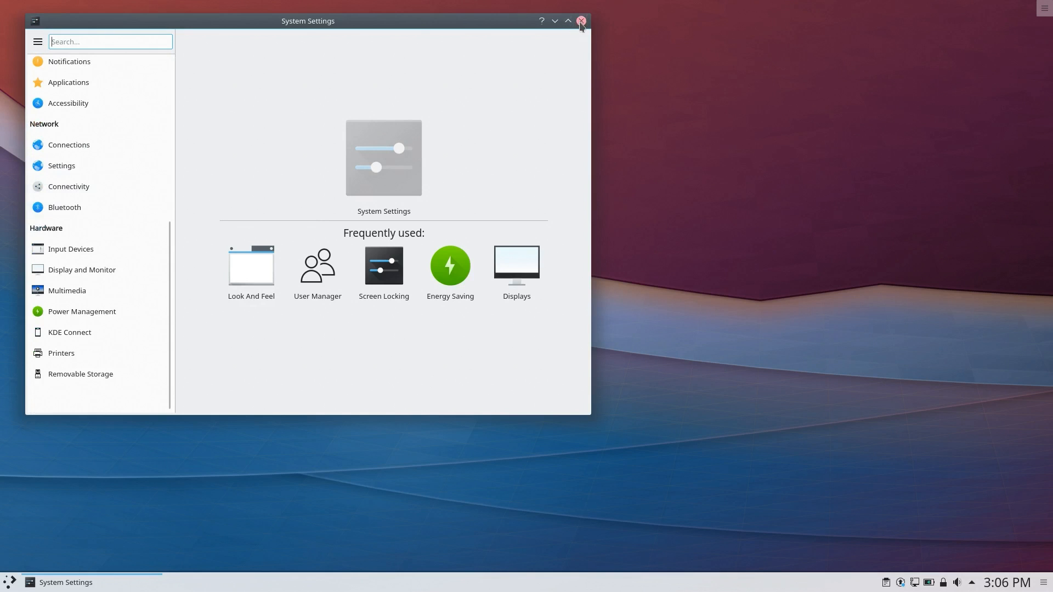
{"action": "left_click", "coordinate": [580, 20]}
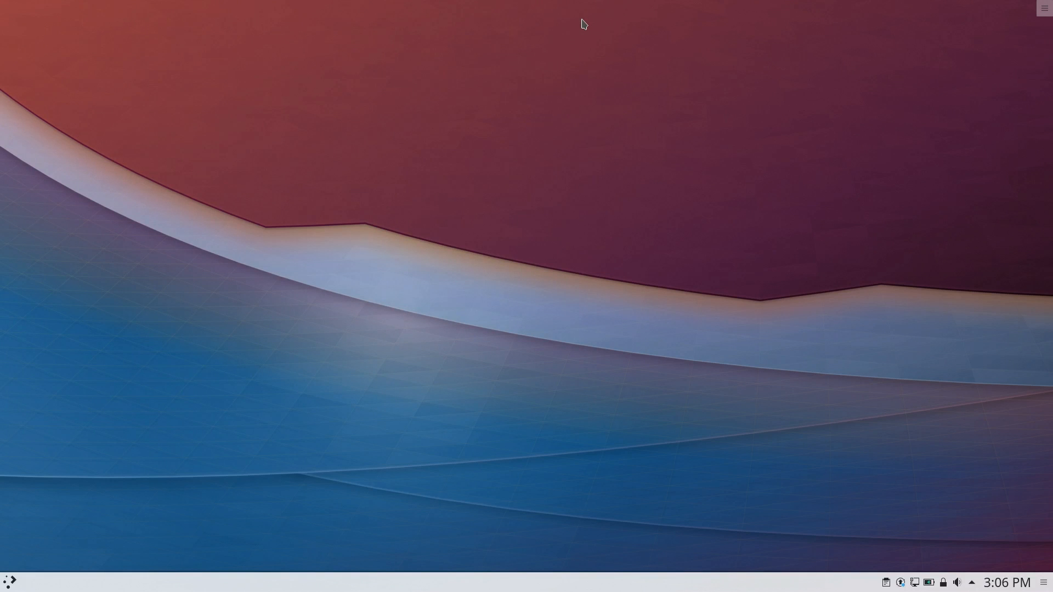
{"action": "mouse_move", "coordinate": [734, 150]}
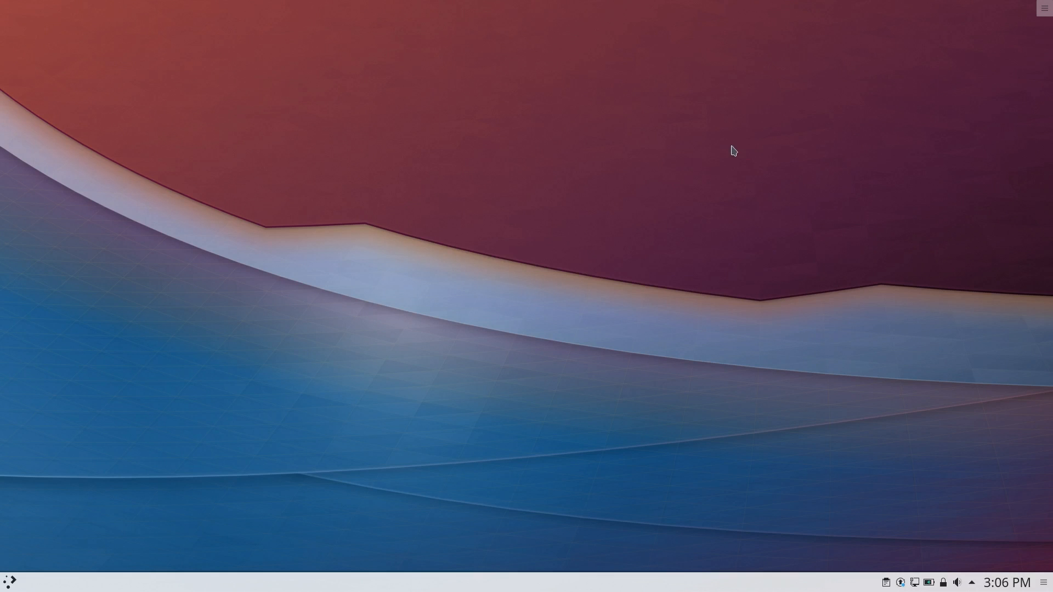